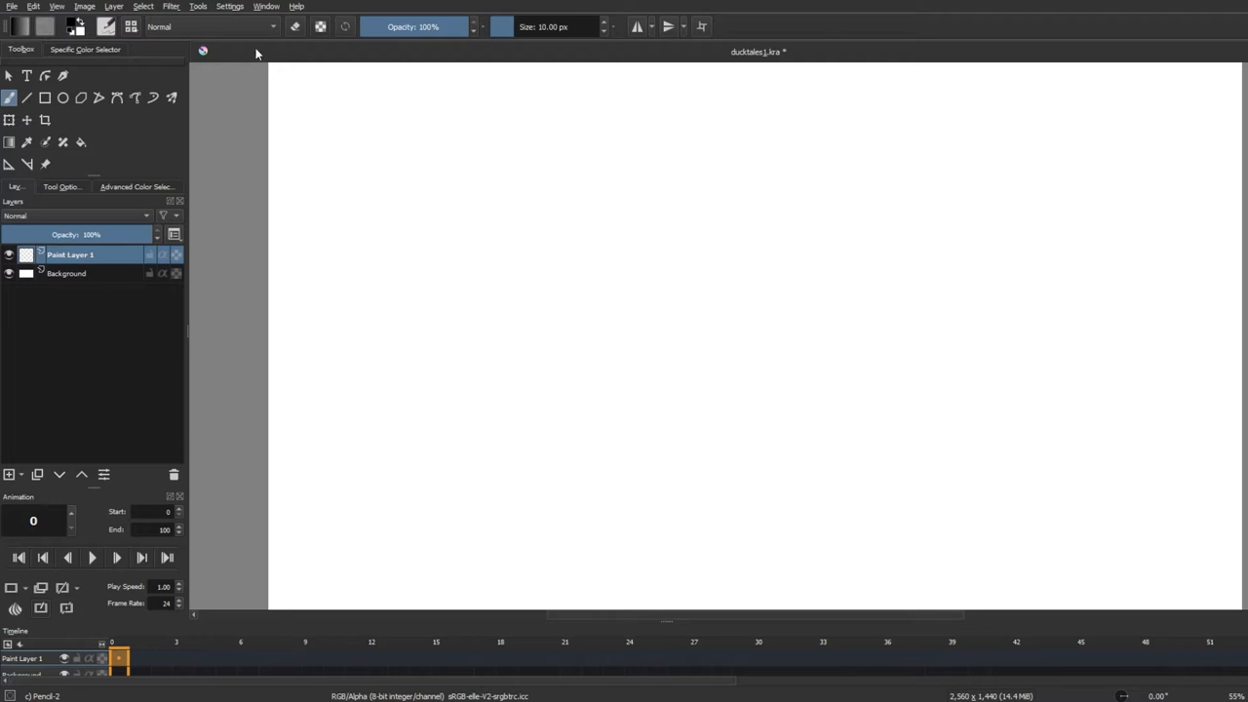
Step: Switch Krita to the Animation workspace from the Window menu's workspace list
left_click(266, 6)
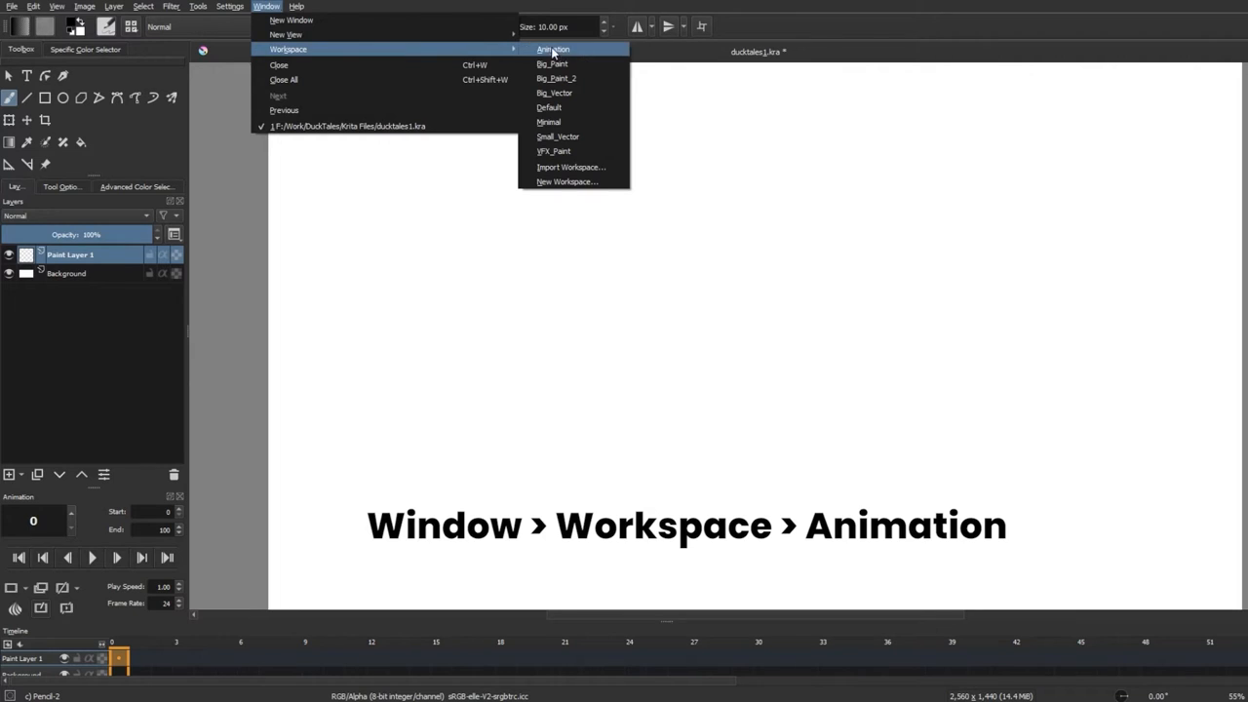
left_click(553, 48)
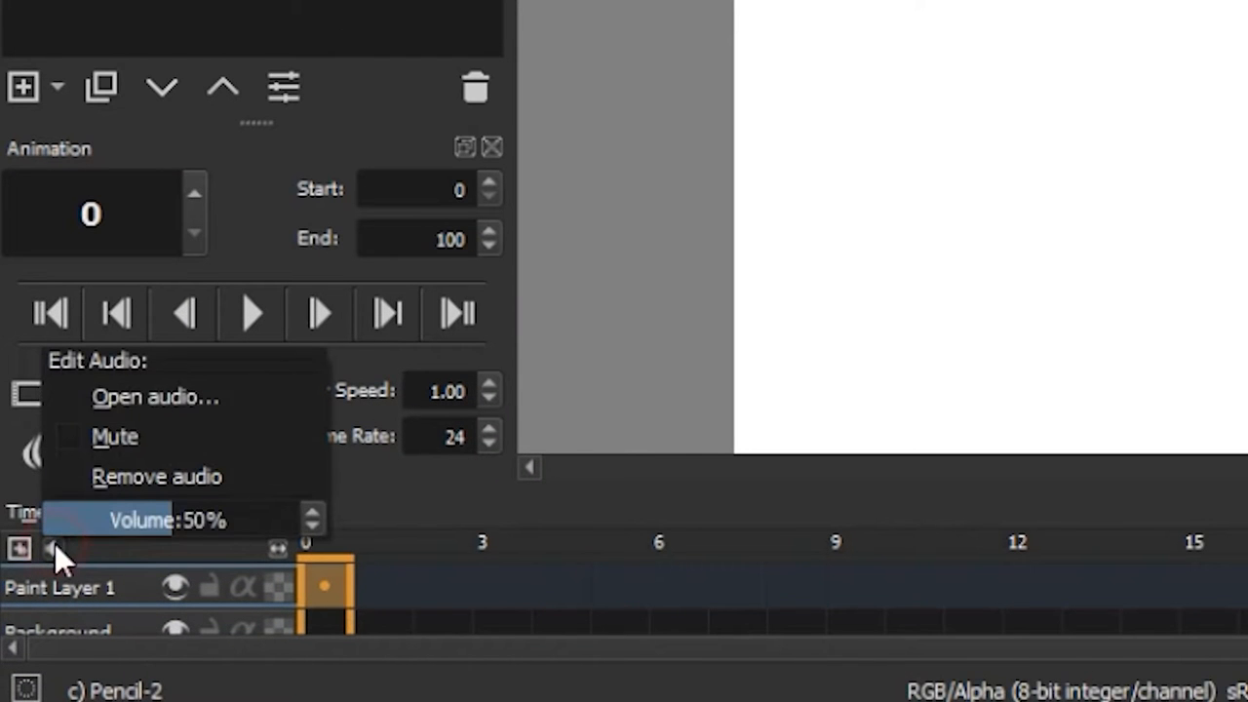
mouse_move(182, 477)
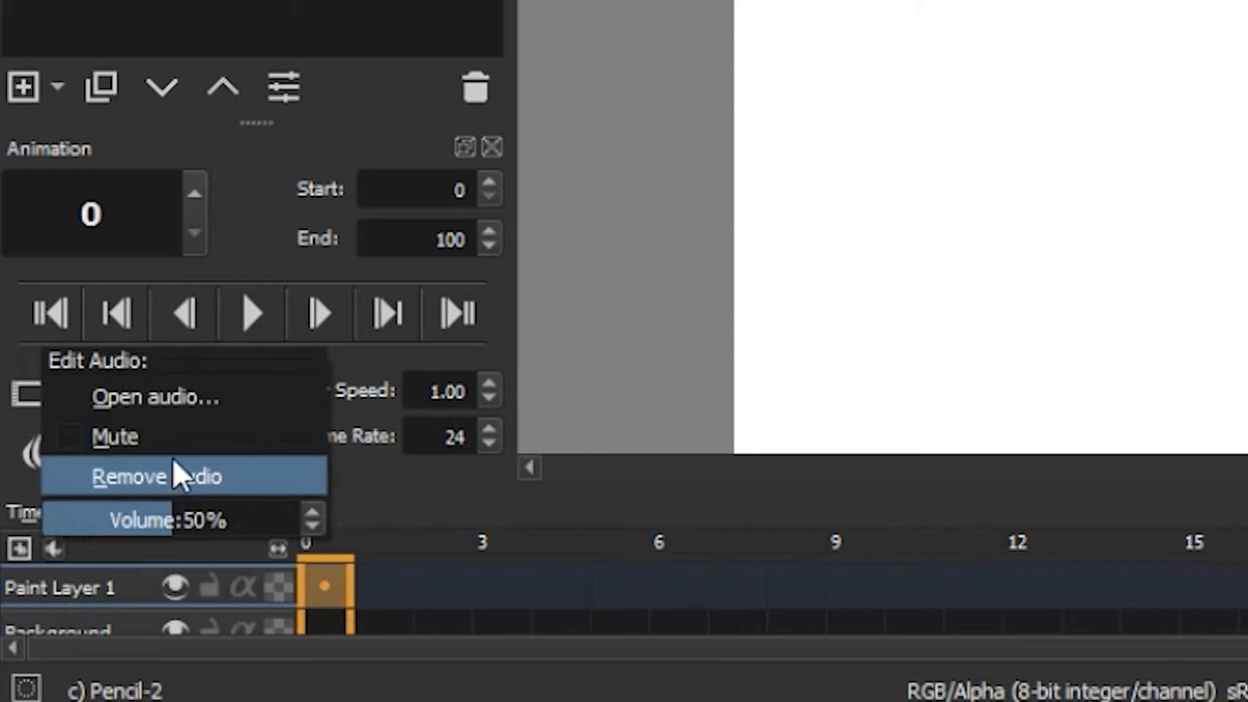
mouse_move(115, 436)
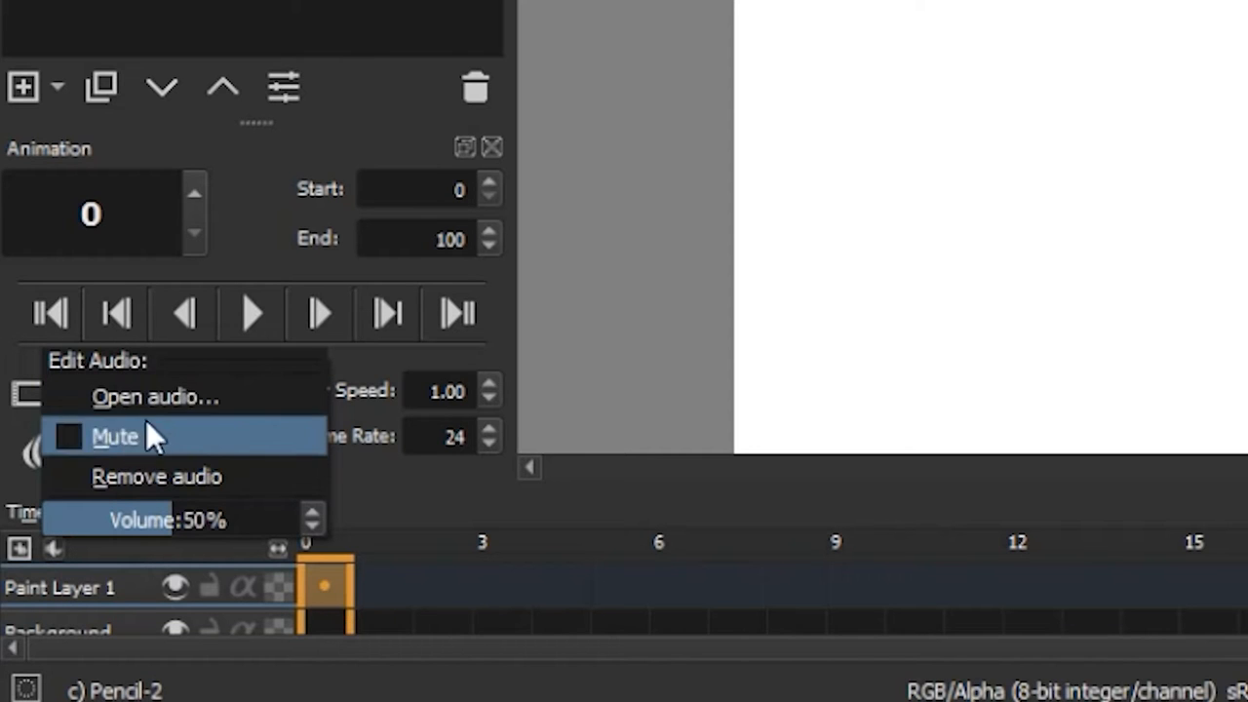
Step: Load the 'what's the big idea' clip from the Resources folder as timeline audio
left_click(155, 396)
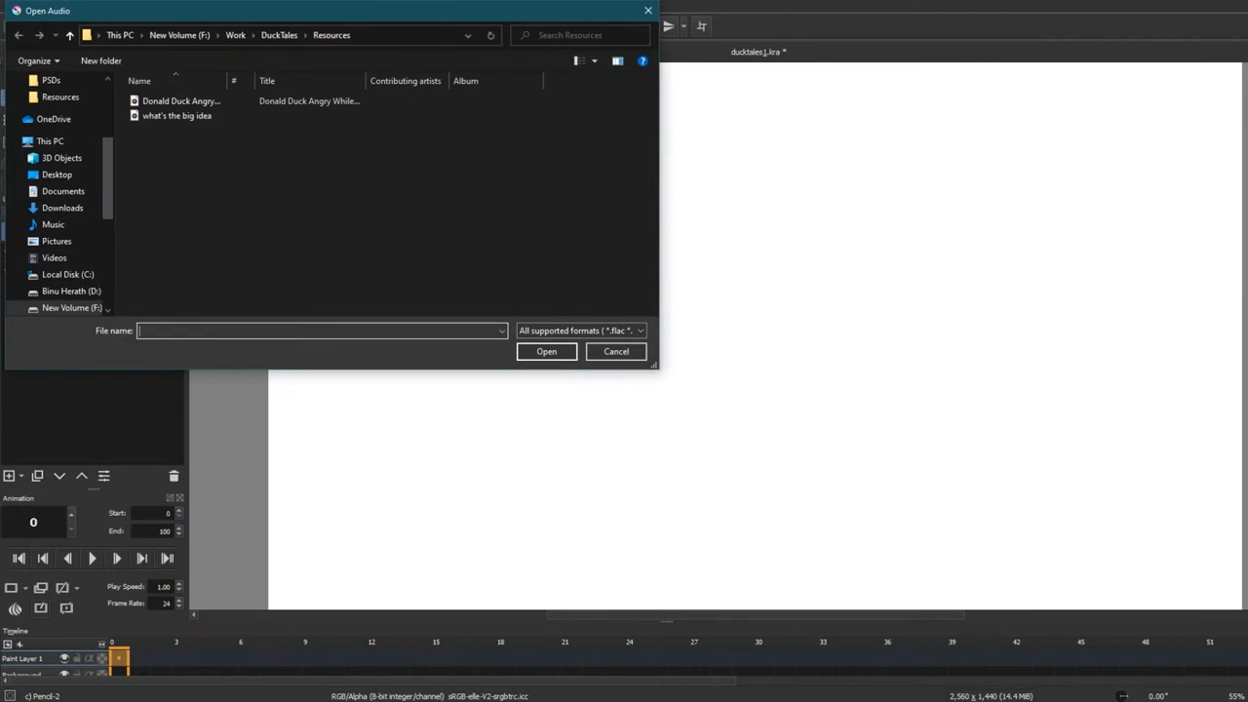
left_click(177, 115)
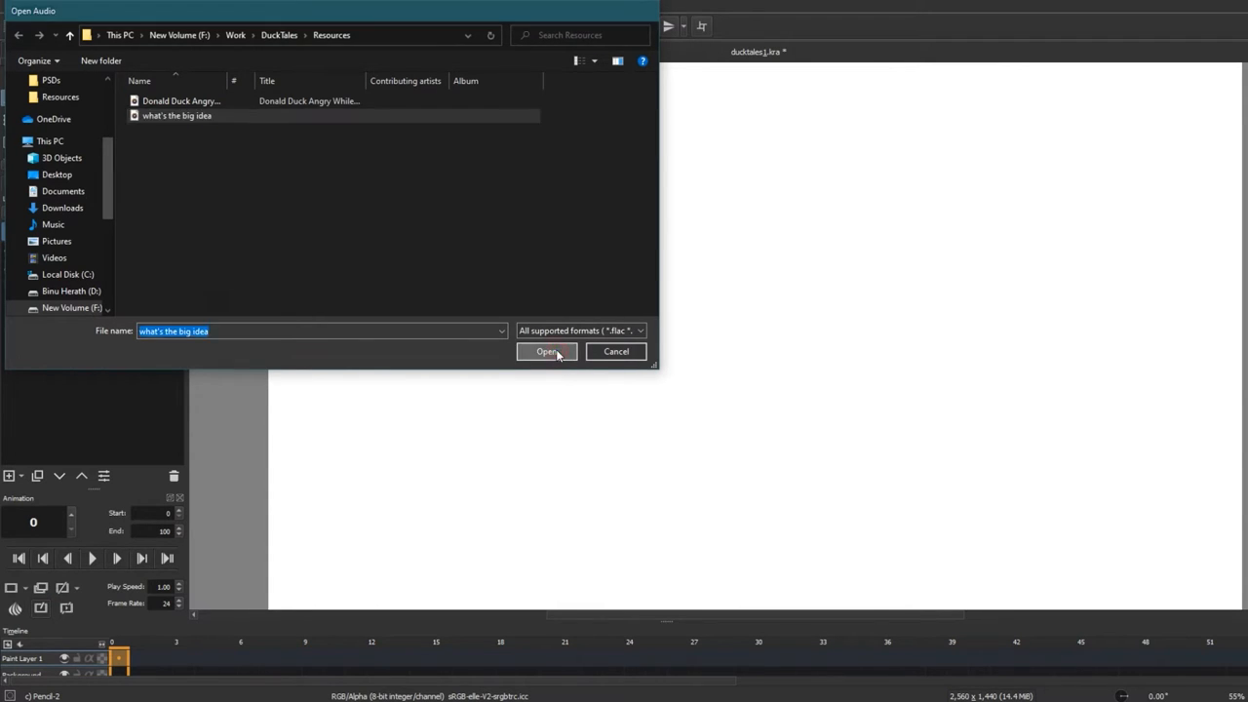
left_click(546, 351)
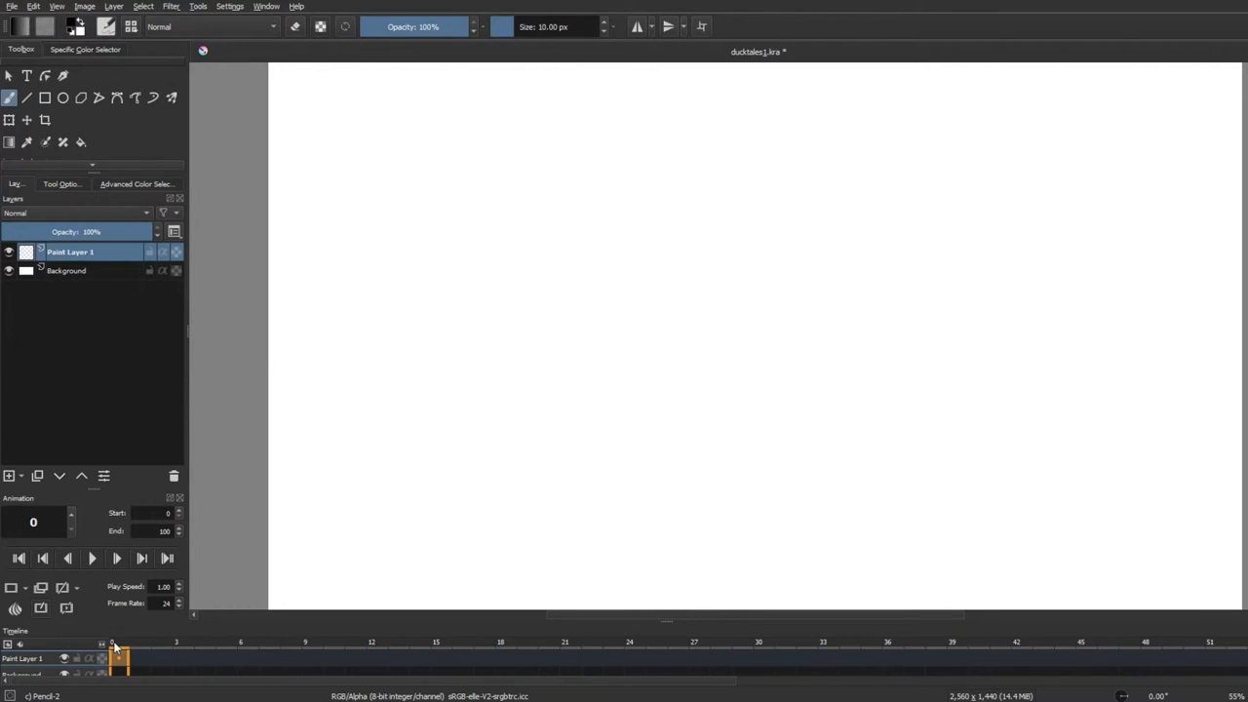
left_click(90, 558)
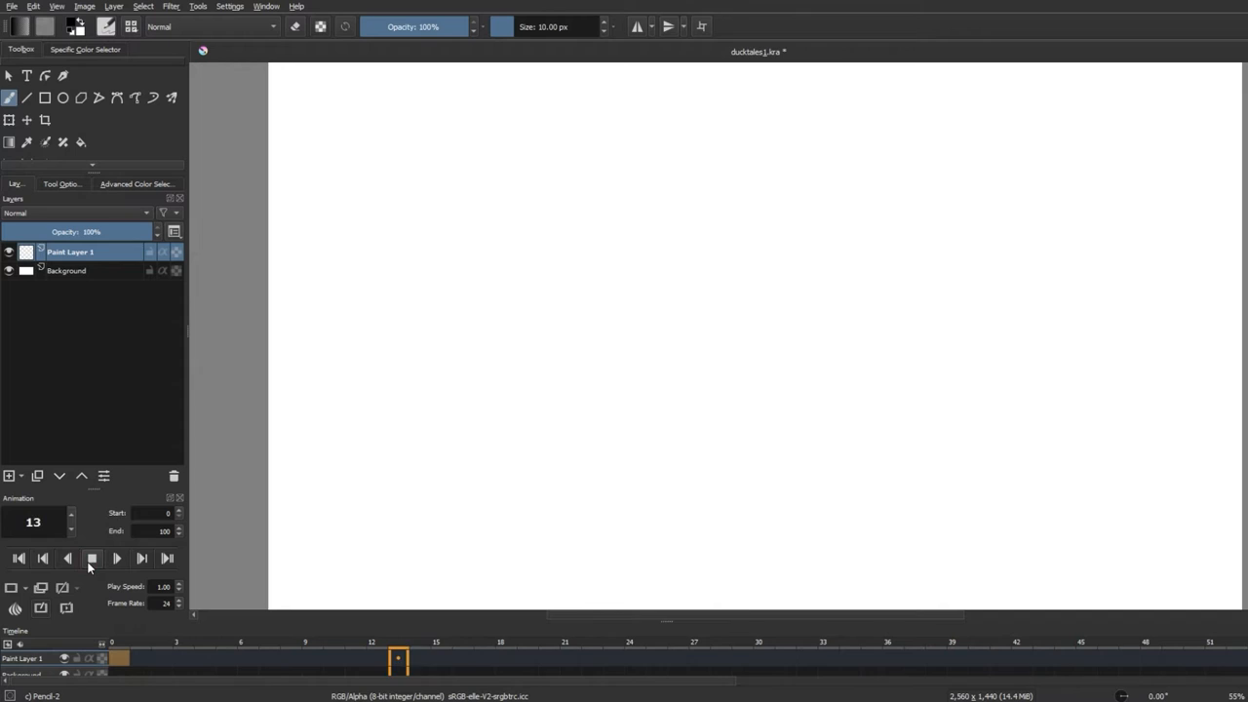
left_click(92, 558)
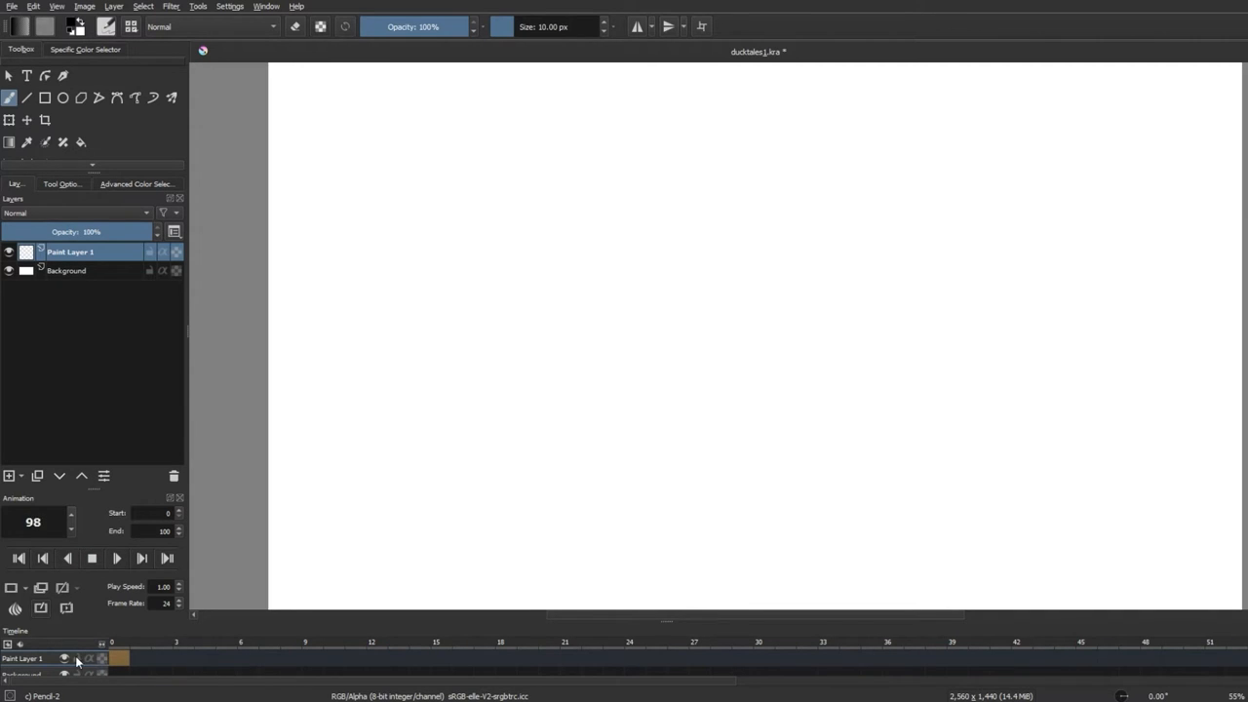
left_click(92, 558)
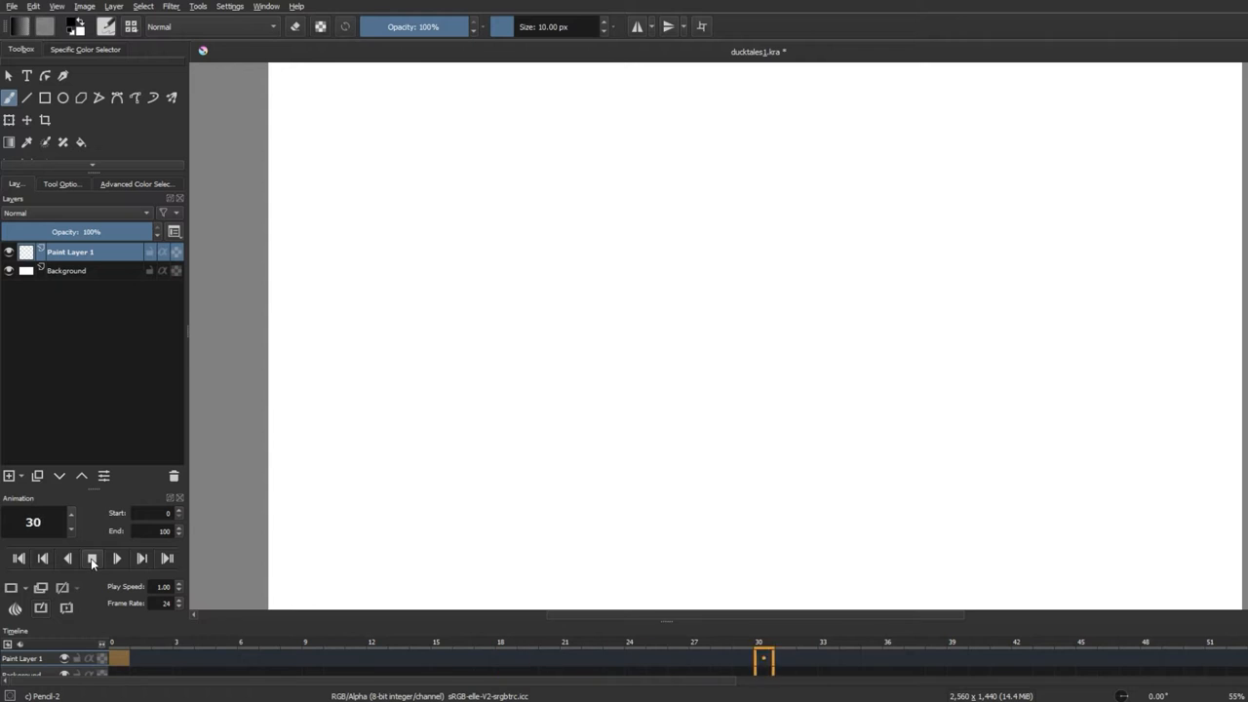
left_click(92, 558)
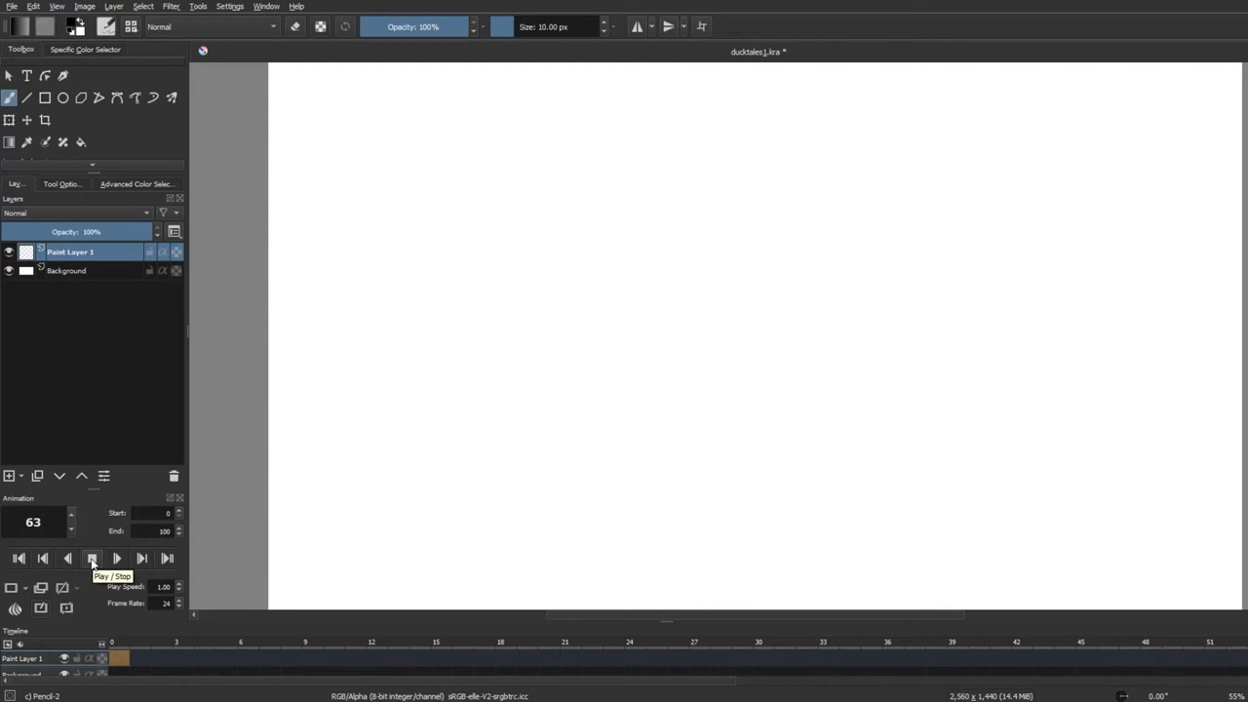
left_click(92, 557)
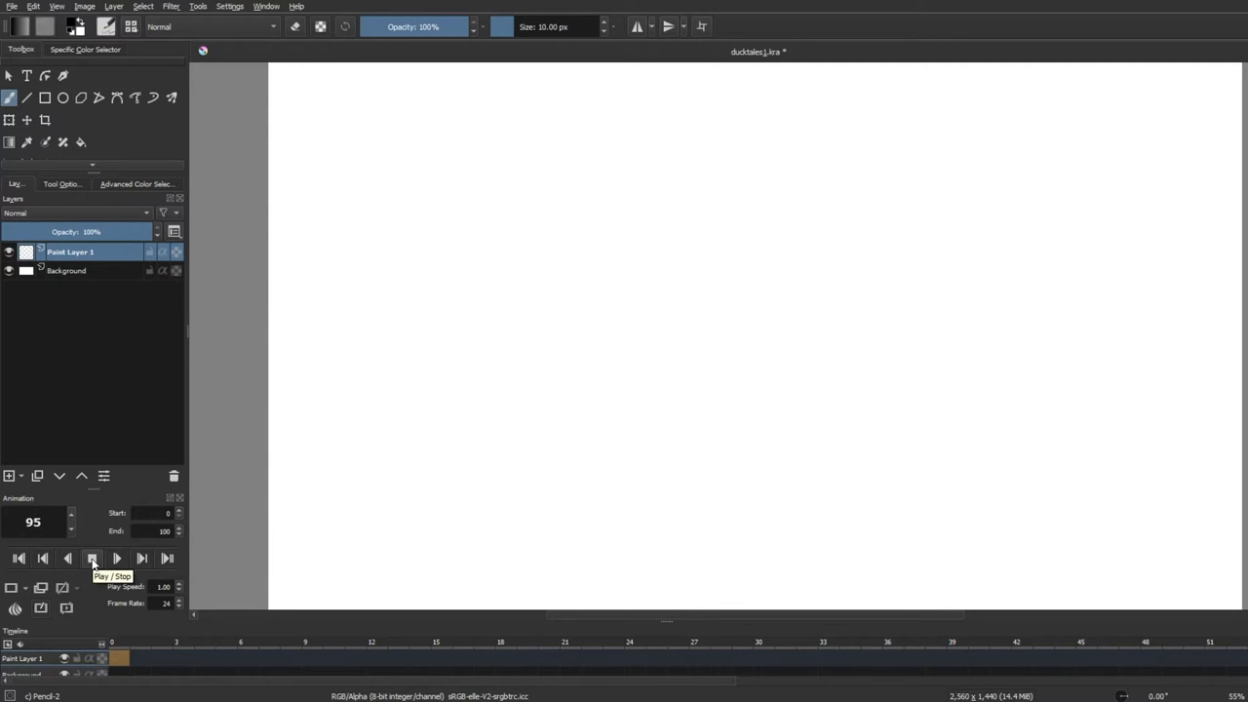
left_click(698, 658)
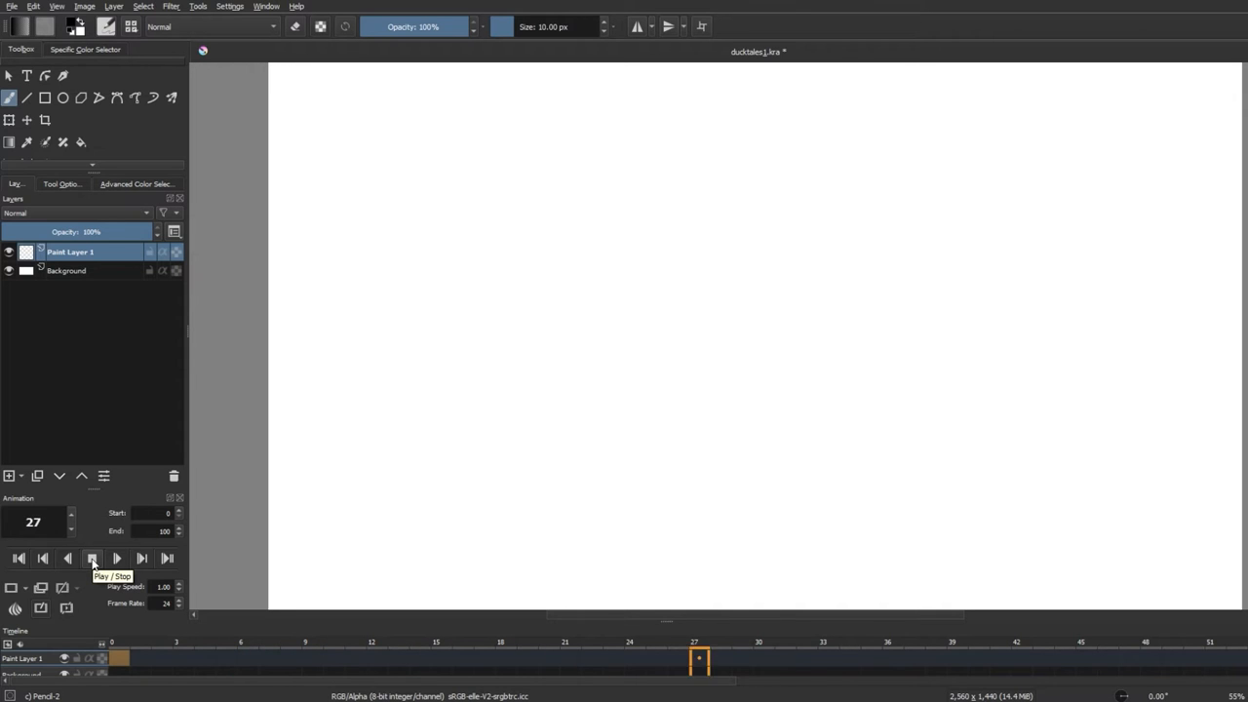
Step: Draw rough head and neck keyframes in frames 0–30 with the Charcoal Pencil brush
left_click(91, 558)
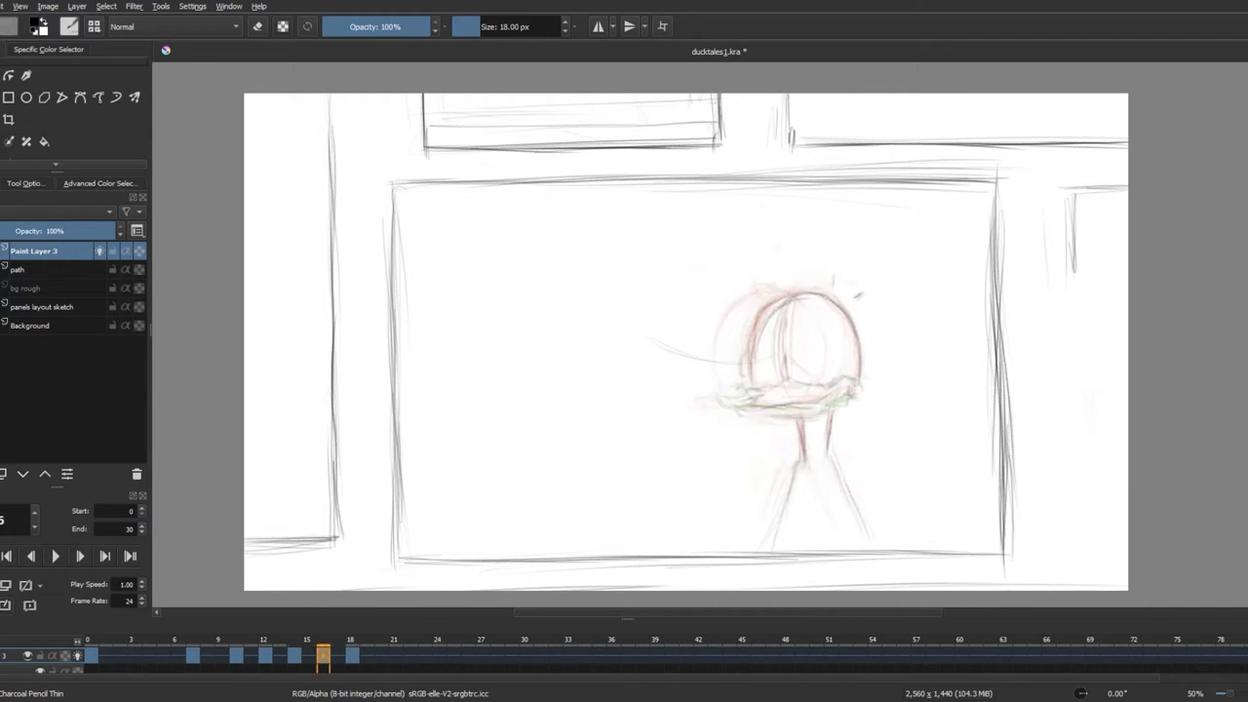
Step: Add 'hat' and 'hair rough' animated layers and draw their keyframes past frame 40
left_click(229, 6)
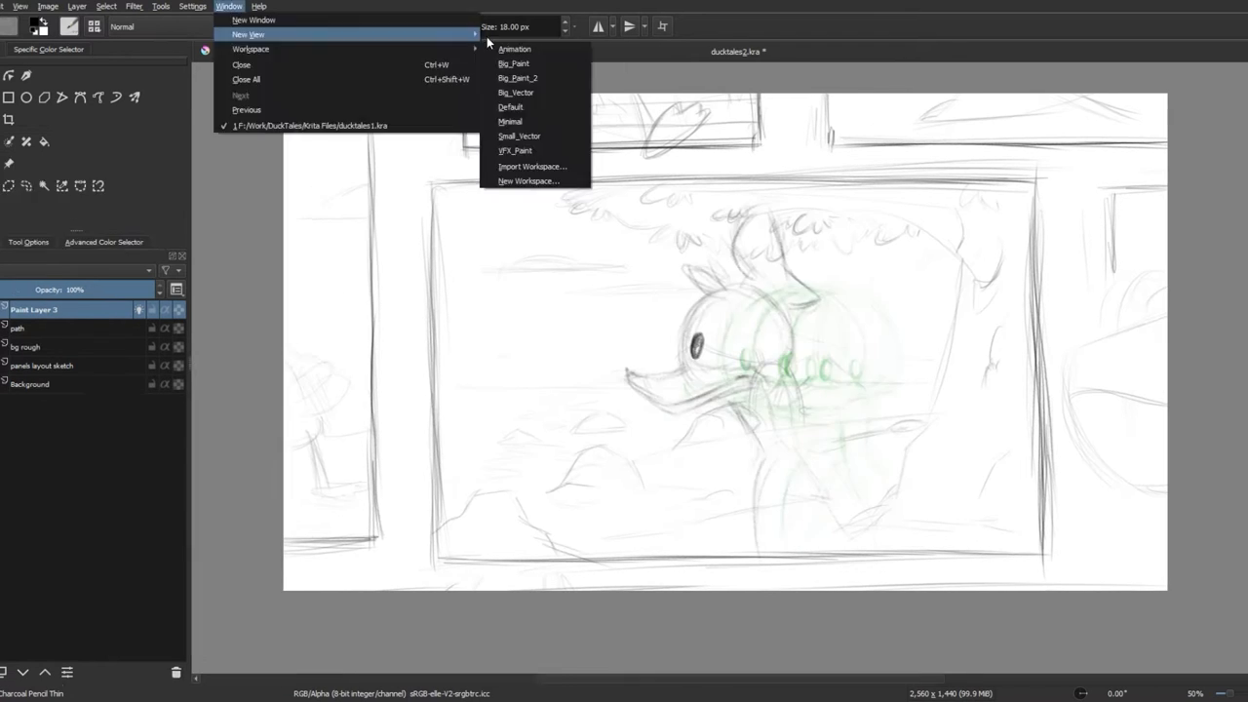
left_click(514, 49)
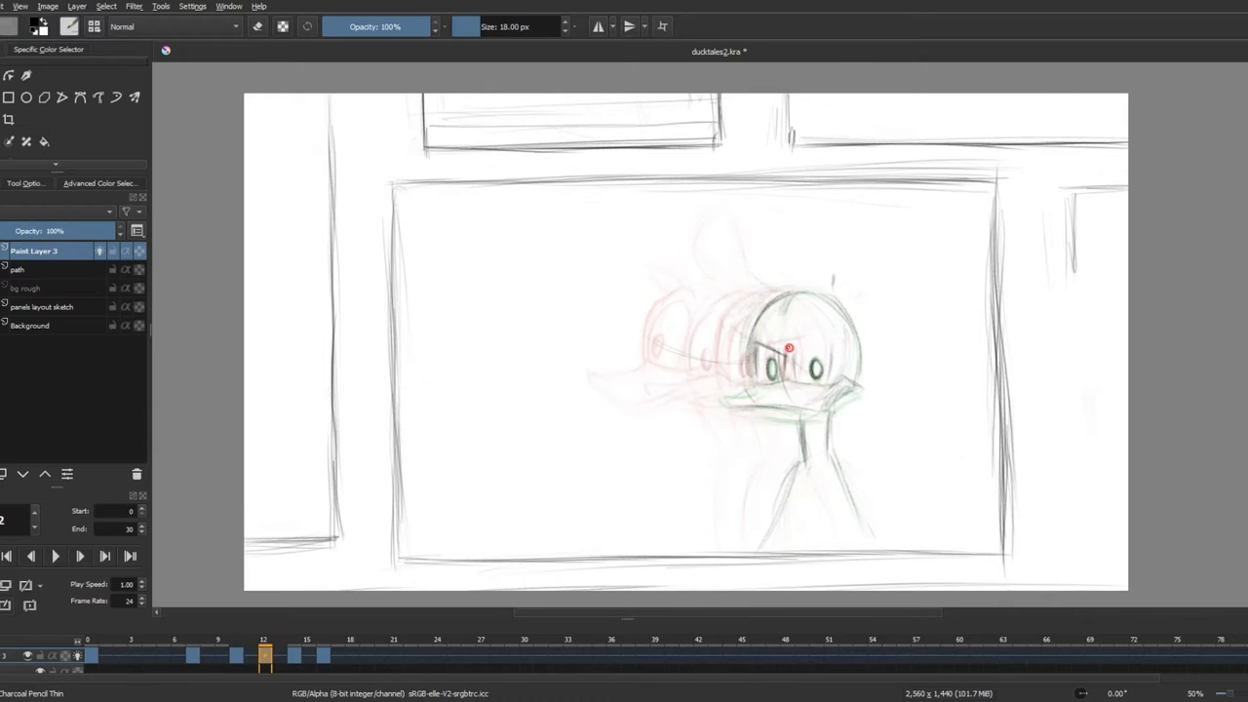
left_click(55, 556)
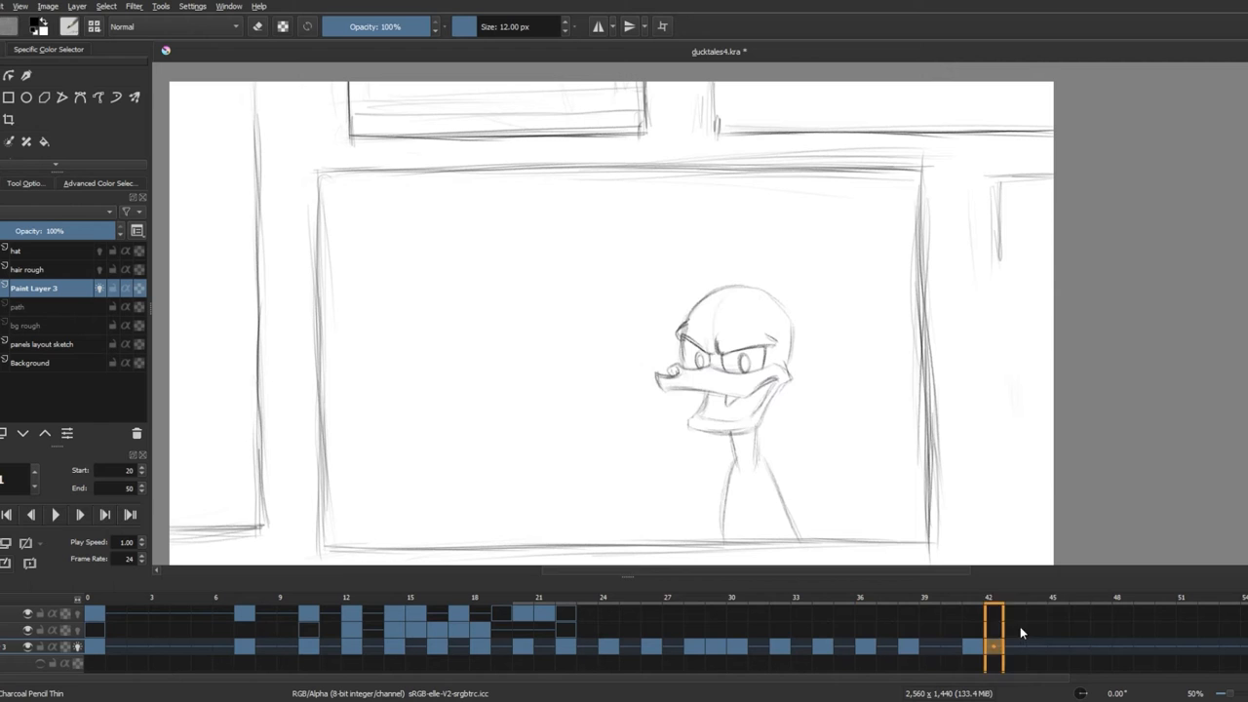
Step: Trace Donald's bill in bold black ink across the rough frames, revisiting earlier frames
left_click(54, 515)
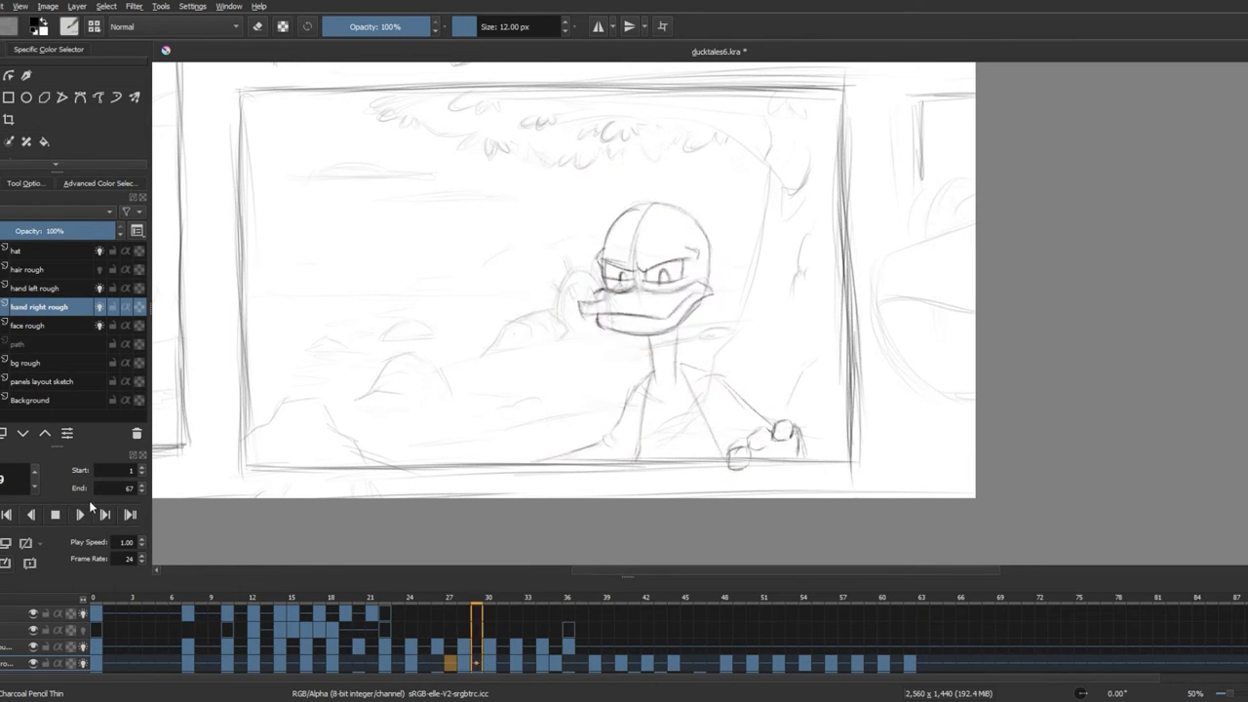
left_click(252, 609)
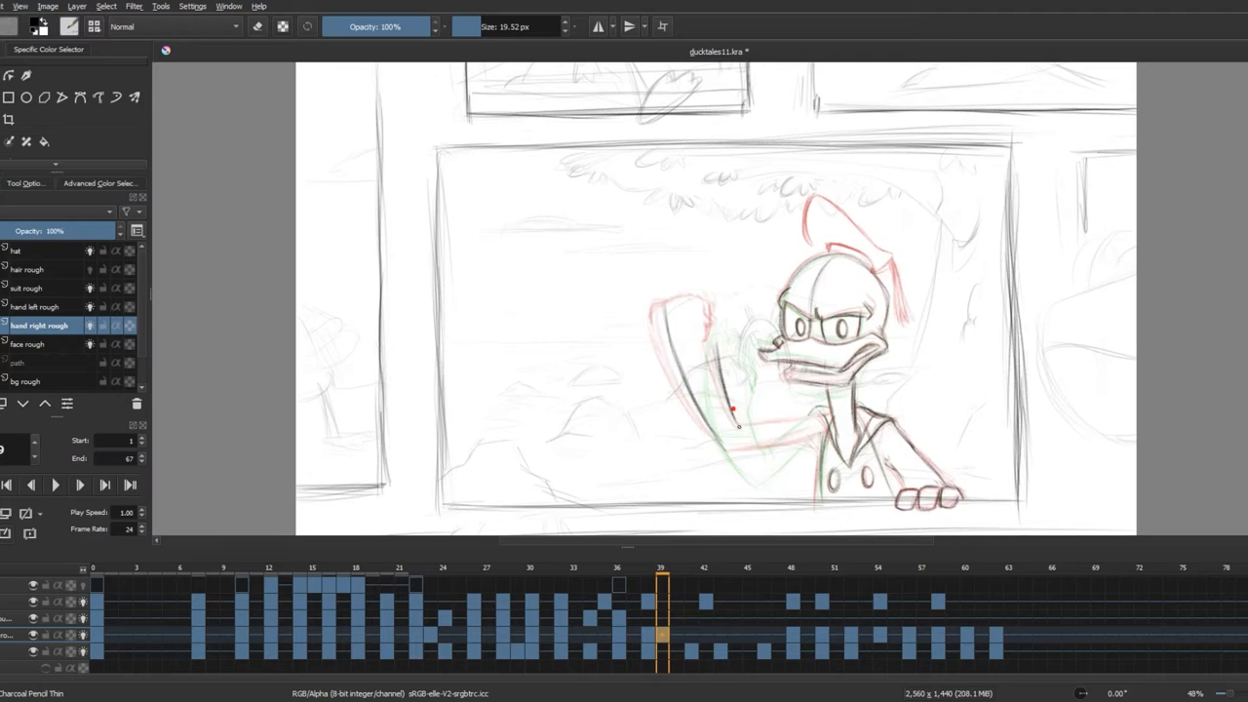
left_click(79, 485)
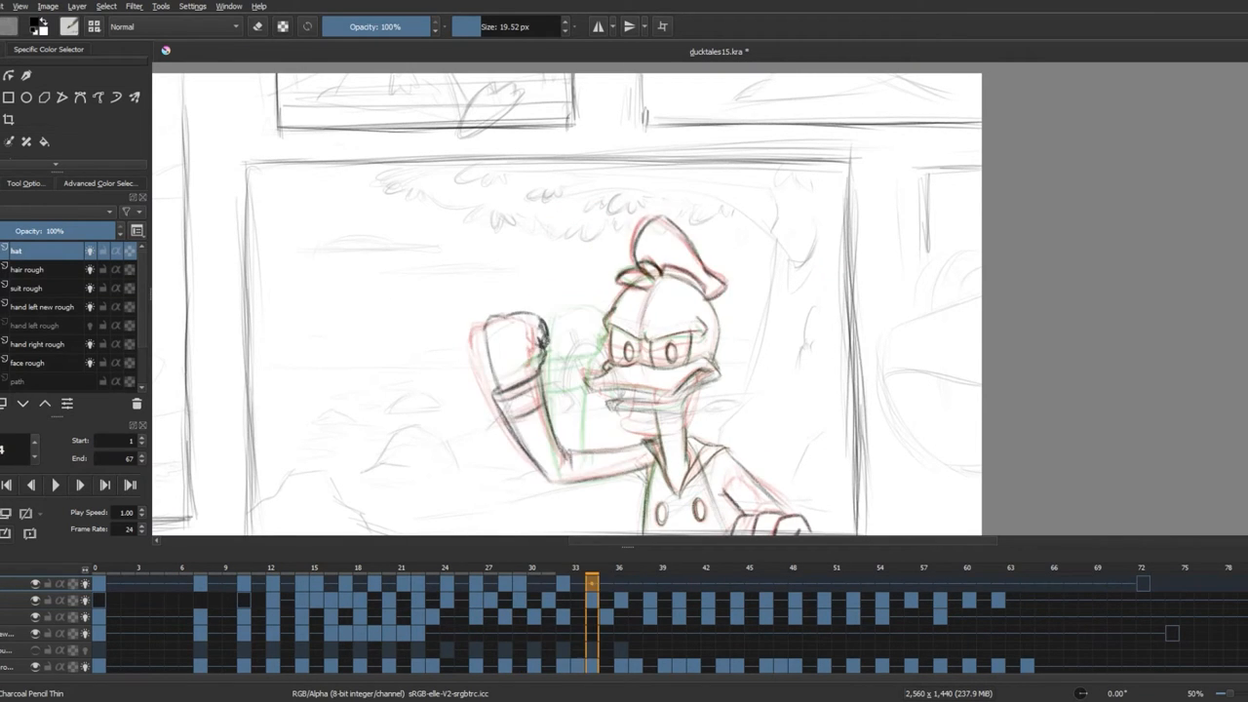
left_click(722, 583)
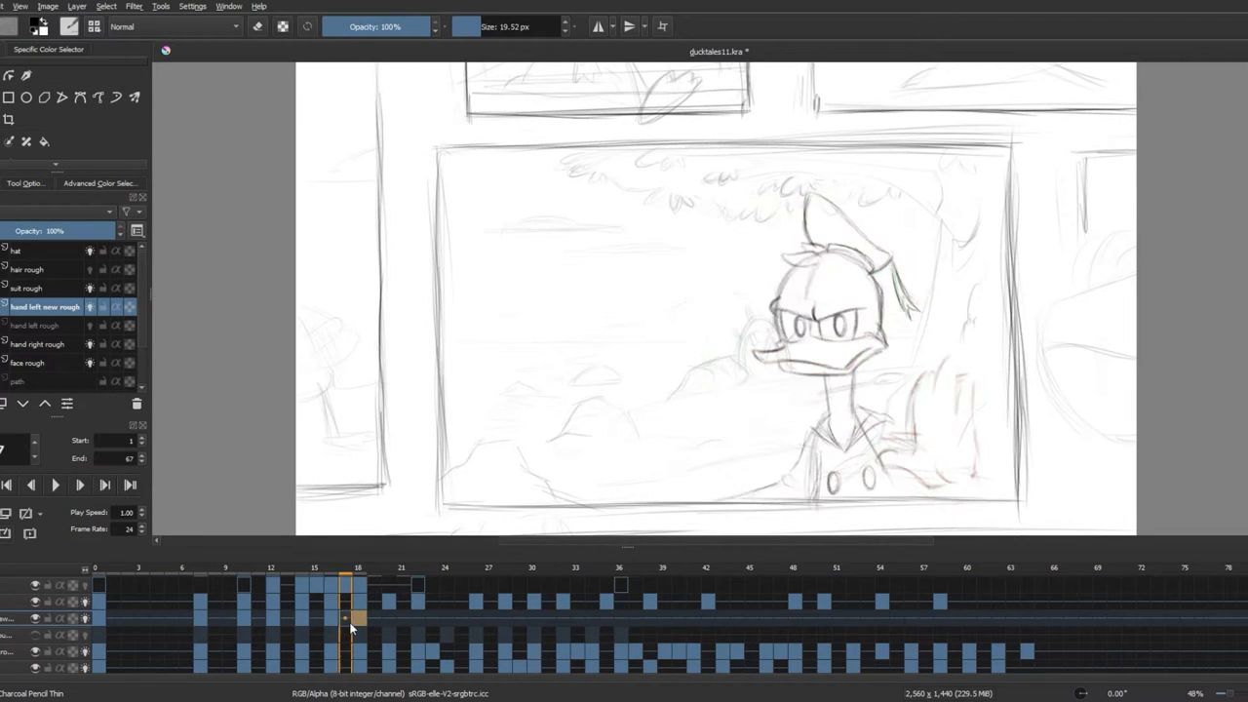
left_click(55, 485)
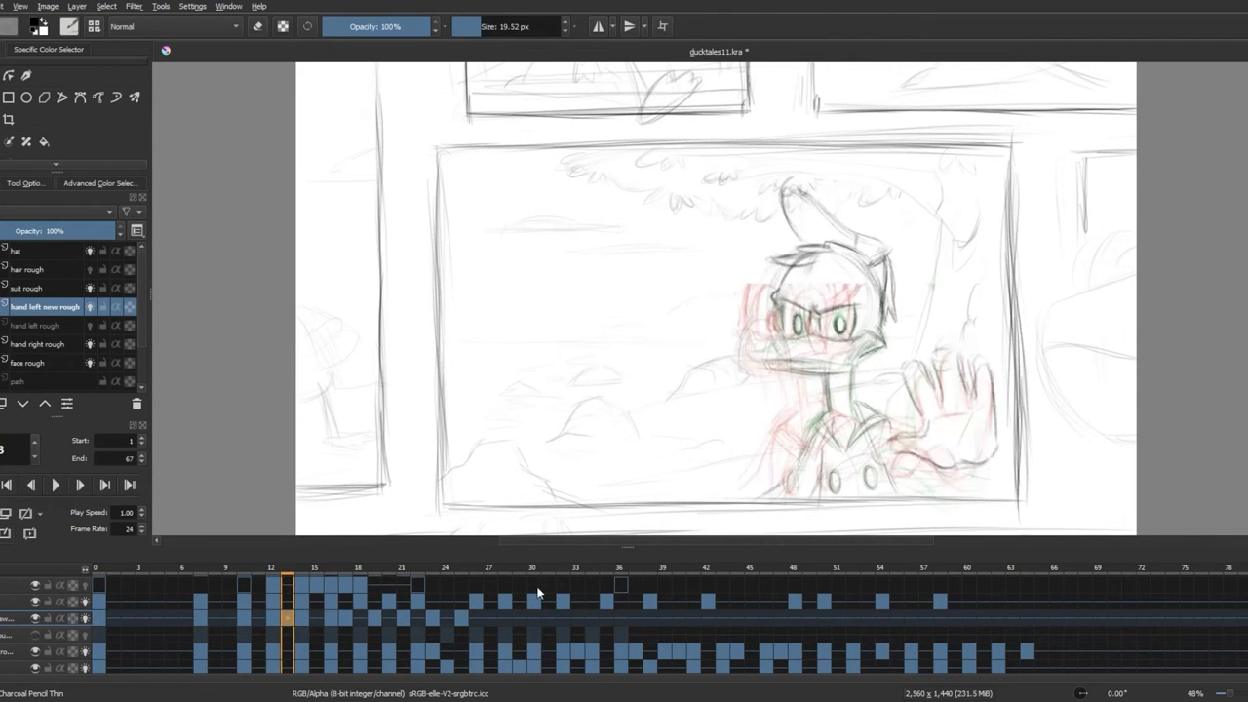
left_click(343, 580)
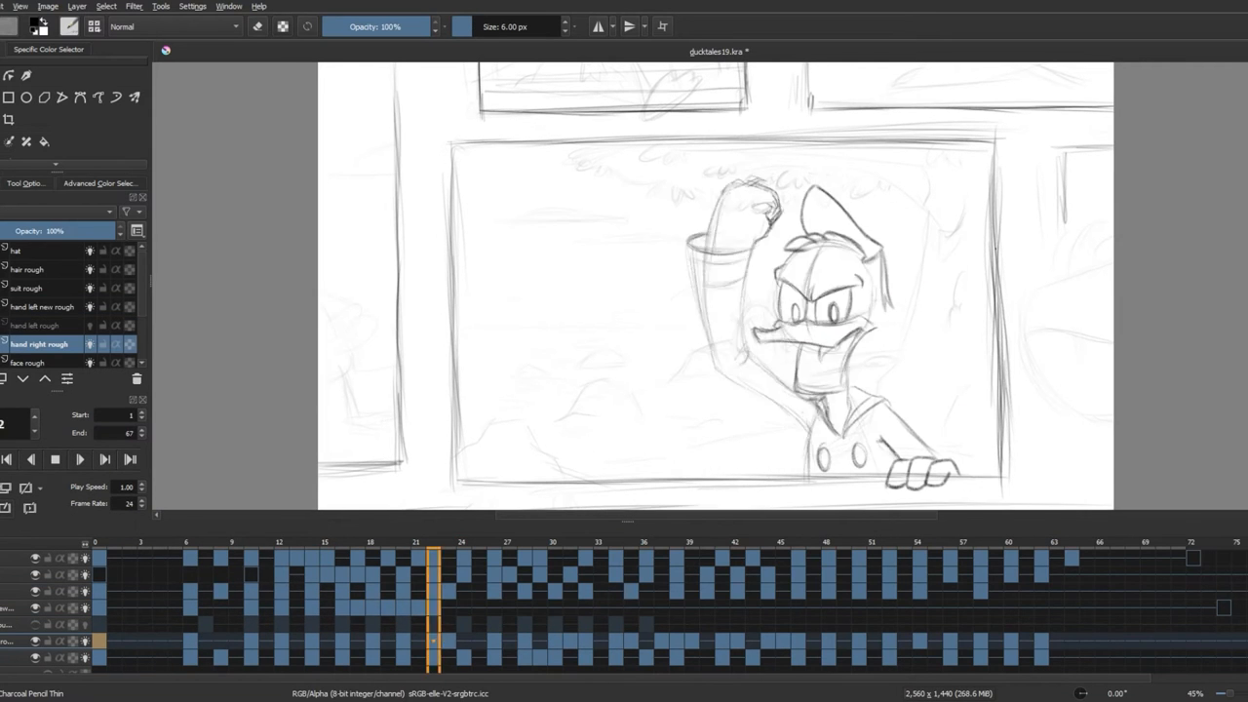
left_click(94, 27)
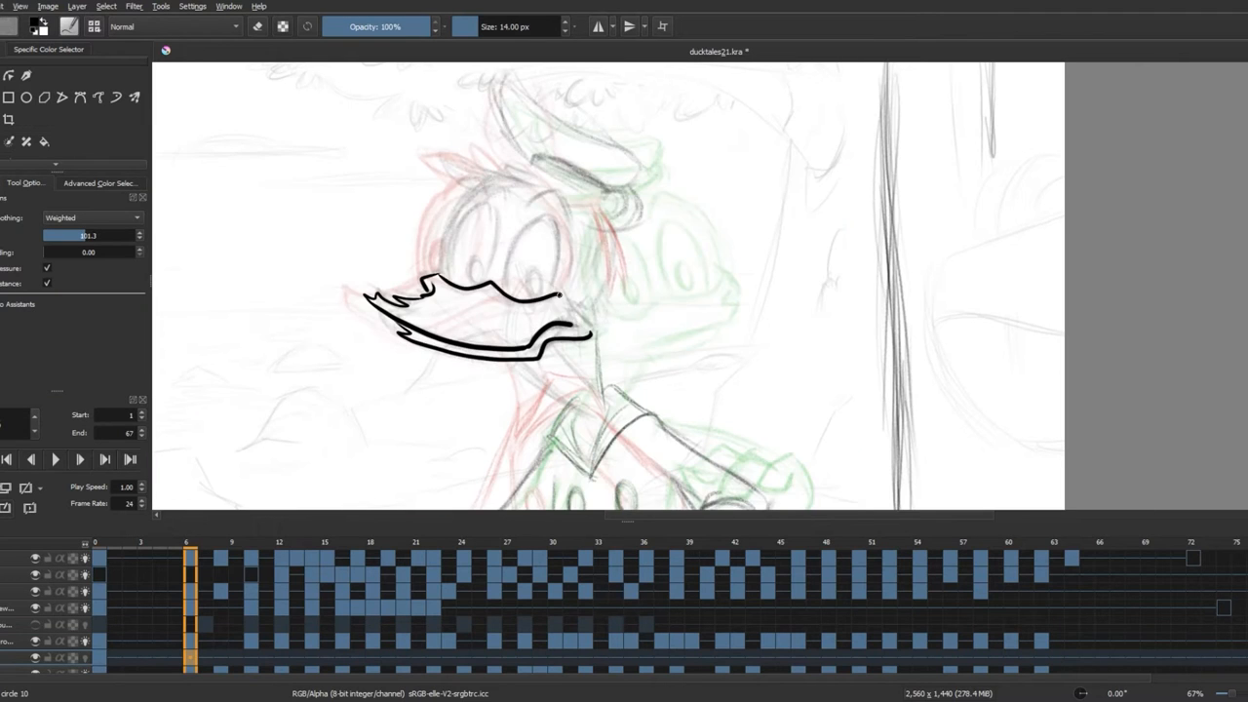
Step: Ink the face, raised hand, suit and panel border layers frame by frame
left_click(247, 541)
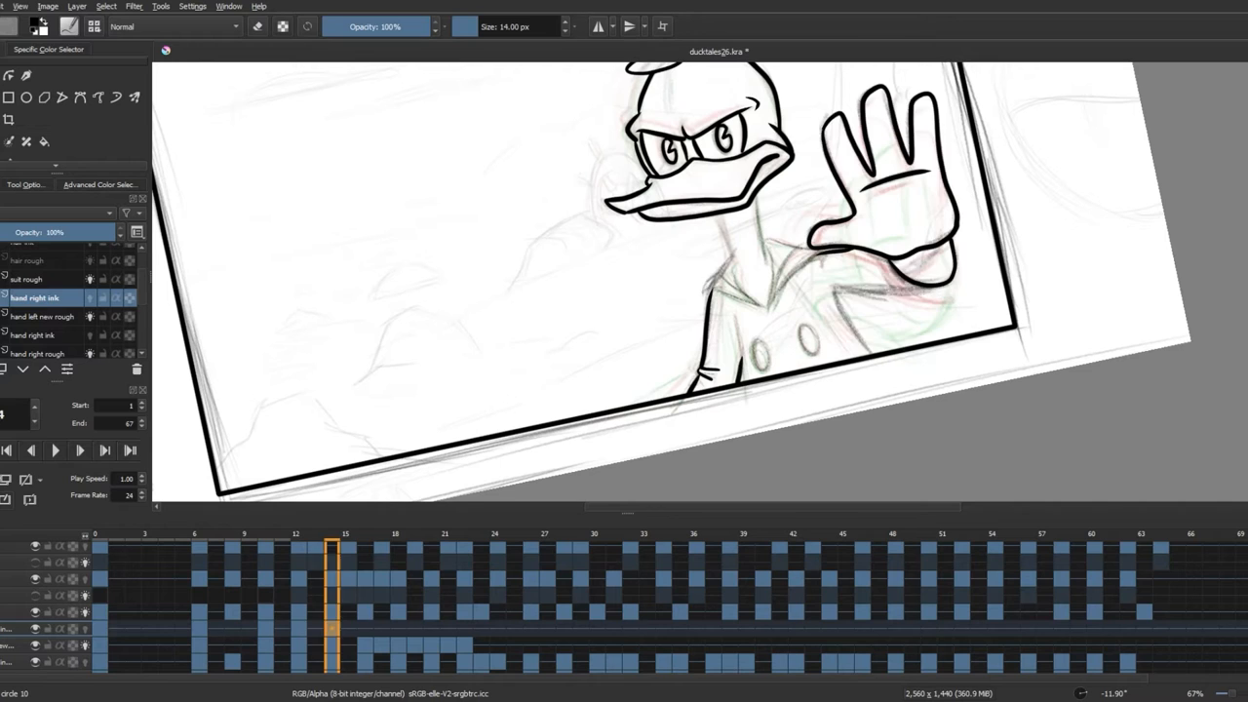
left_click(409, 533)
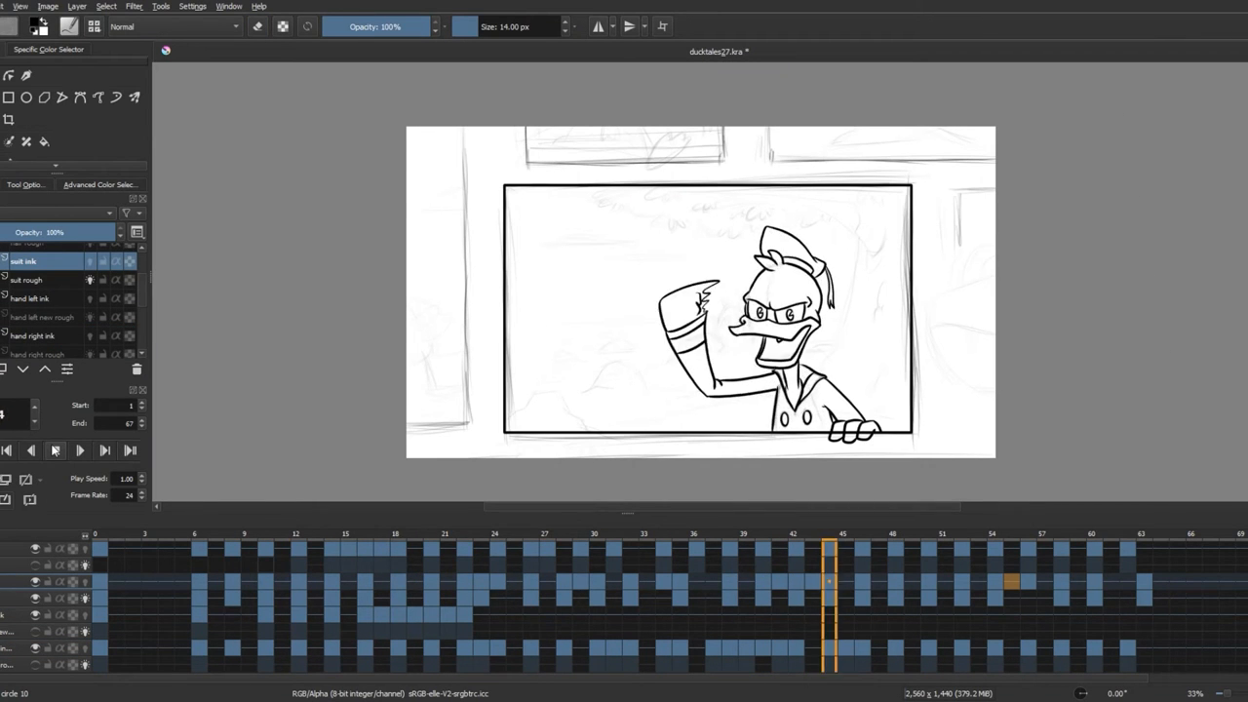
left_click(543, 582)
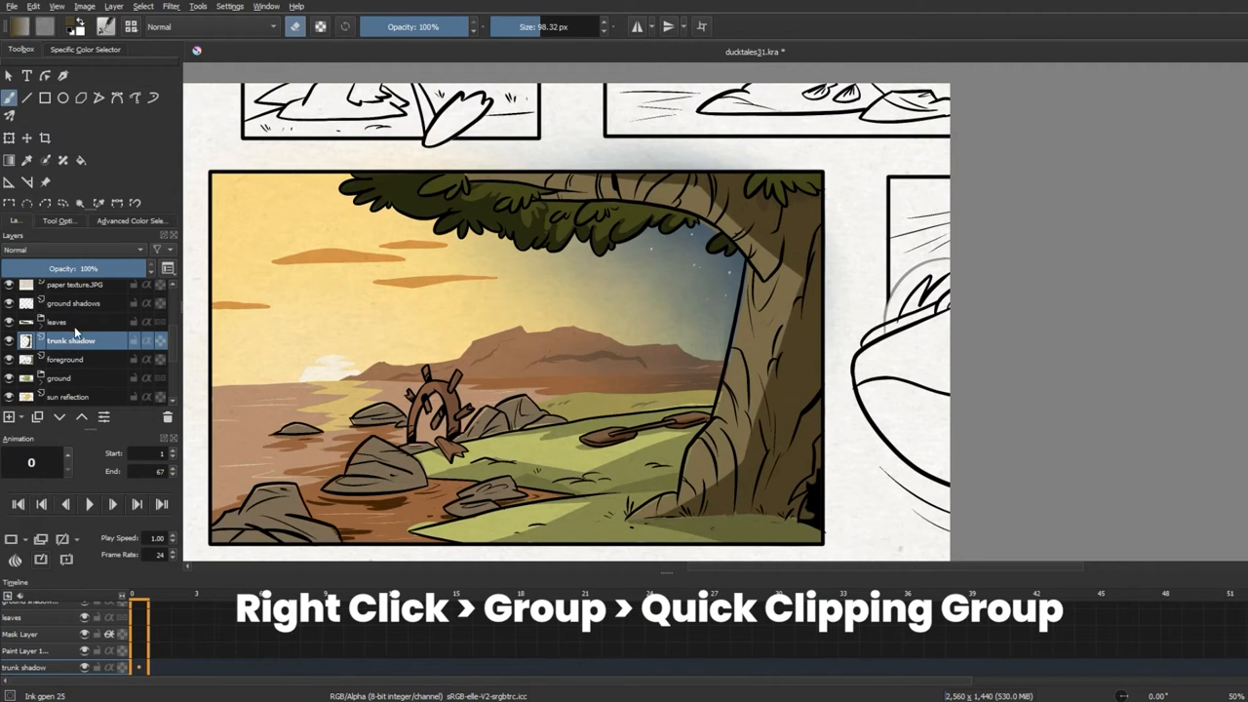
Step: Put the trunk shadow layer in a Quick Clipping Group with the layer below
right_click(73, 339)
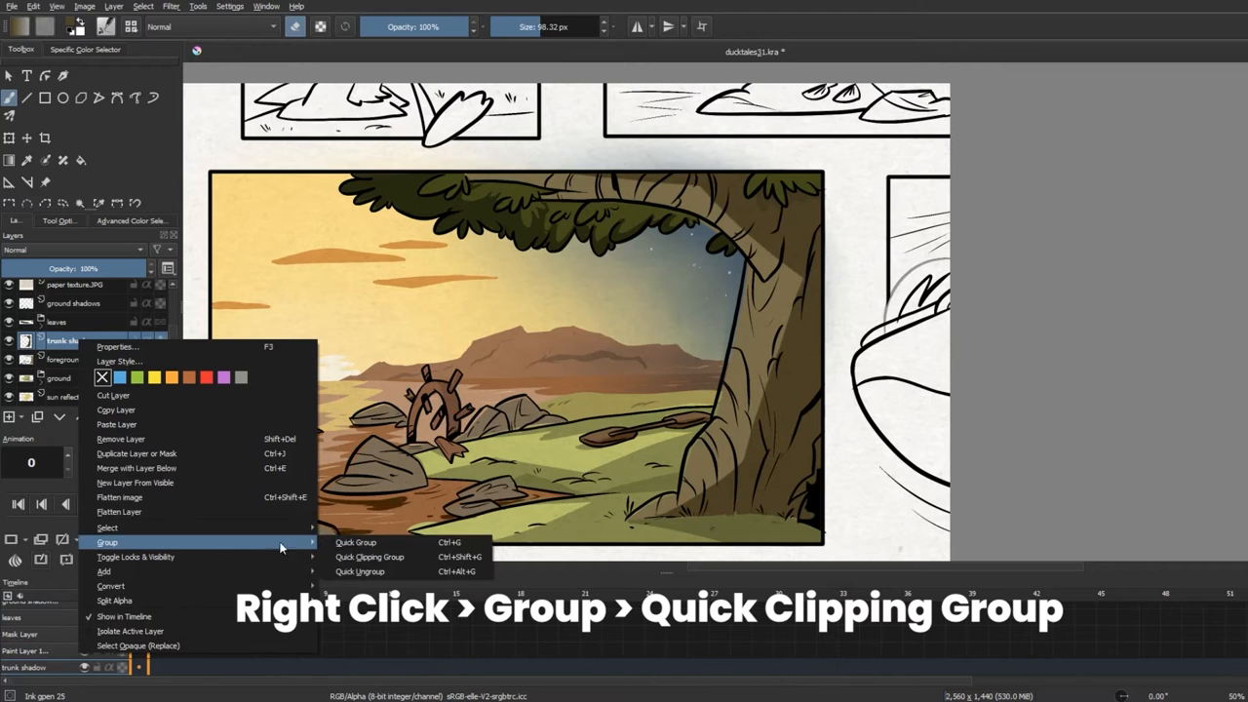
left_click(368, 557)
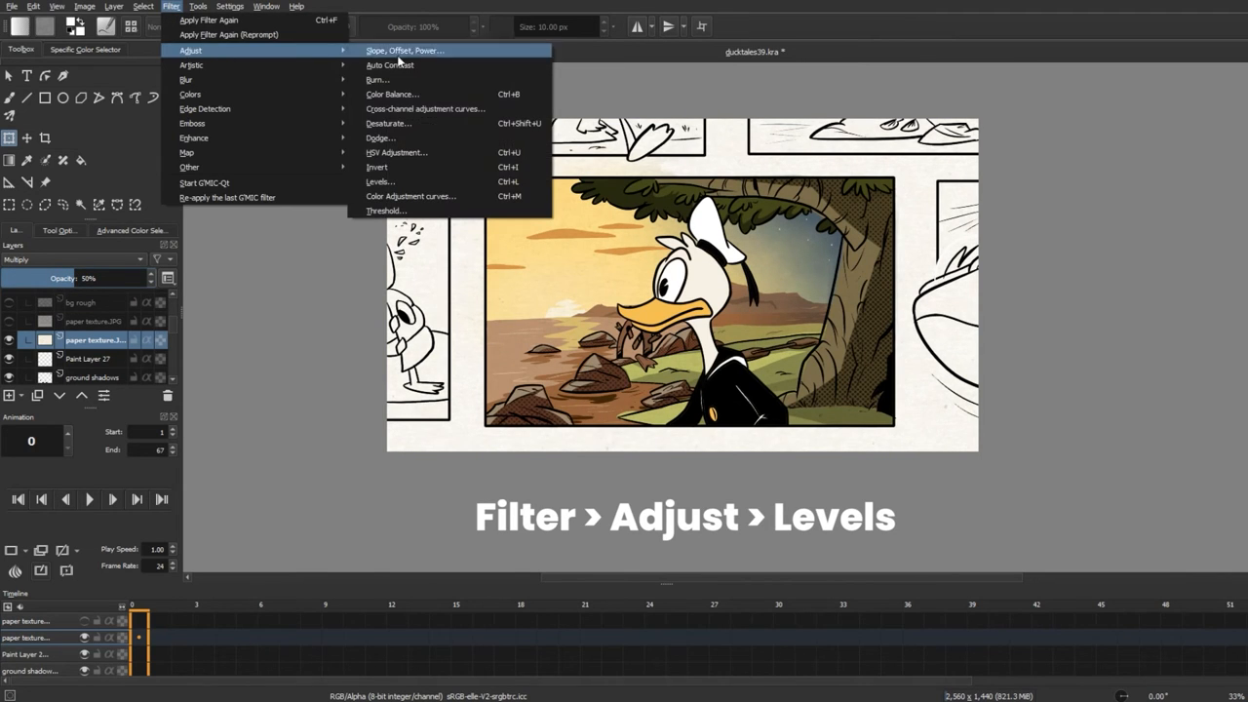
Step: Apply a Levels adjustment to the paper texture layer to strengthen its grain
left_click(379, 182)
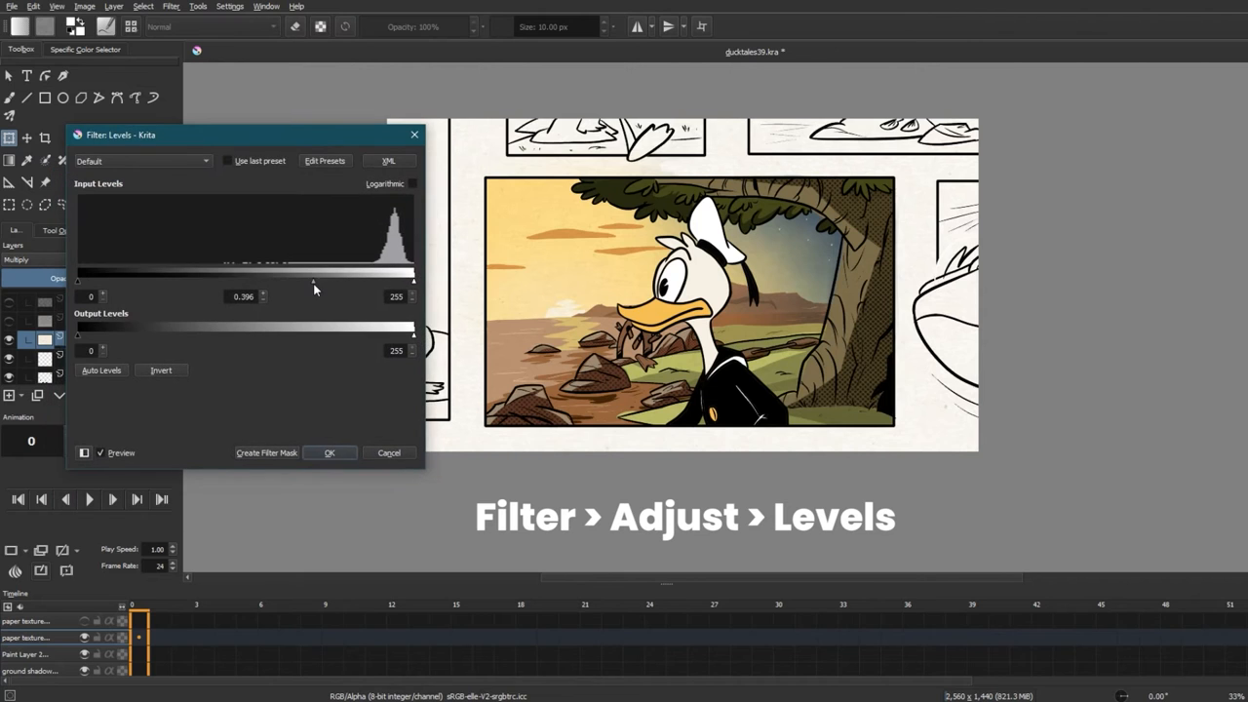
left_click(329, 453)
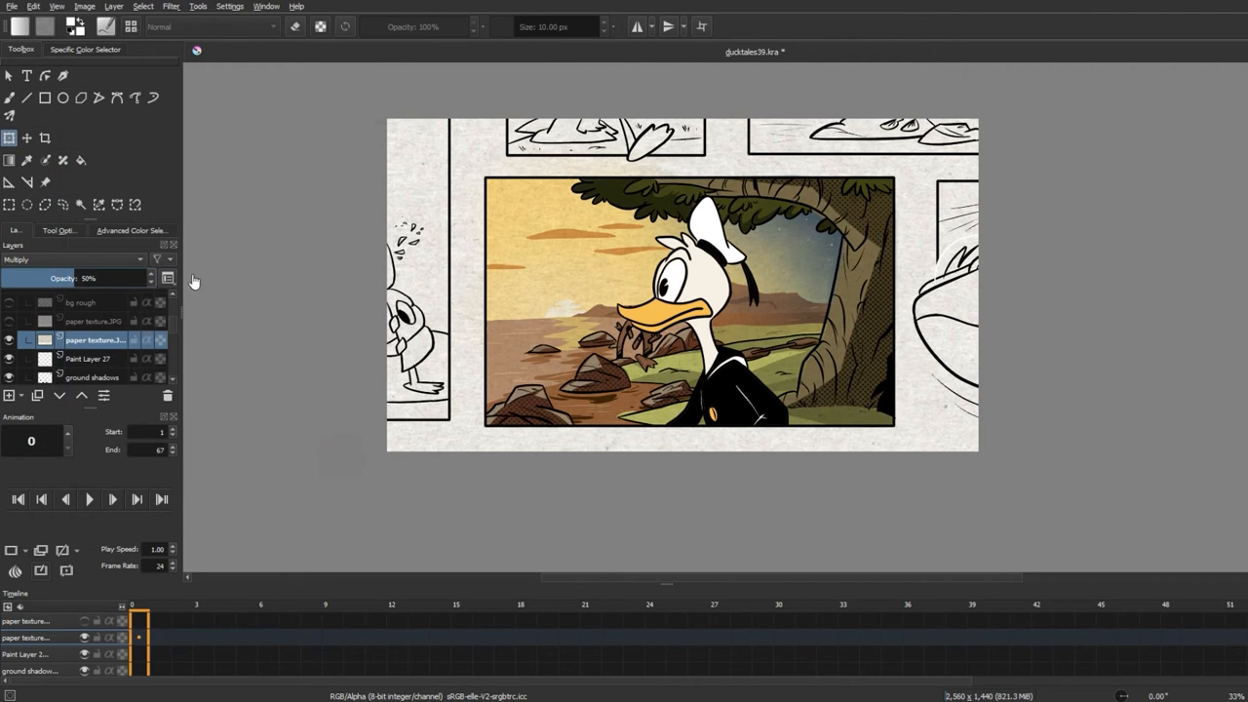
left_click_drag(69, 278, 20, 278)
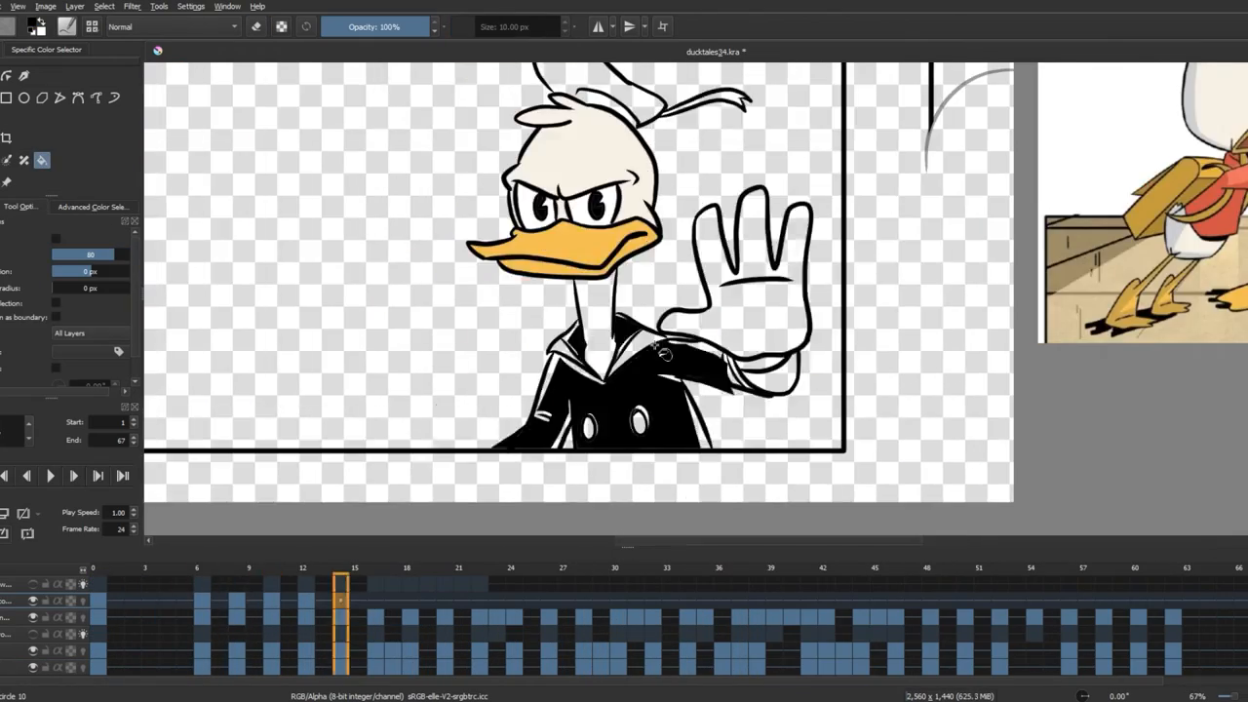
Step: Fill the 'hand right col' layer with colour on each frame and review the timeline
left_click(498, 585)
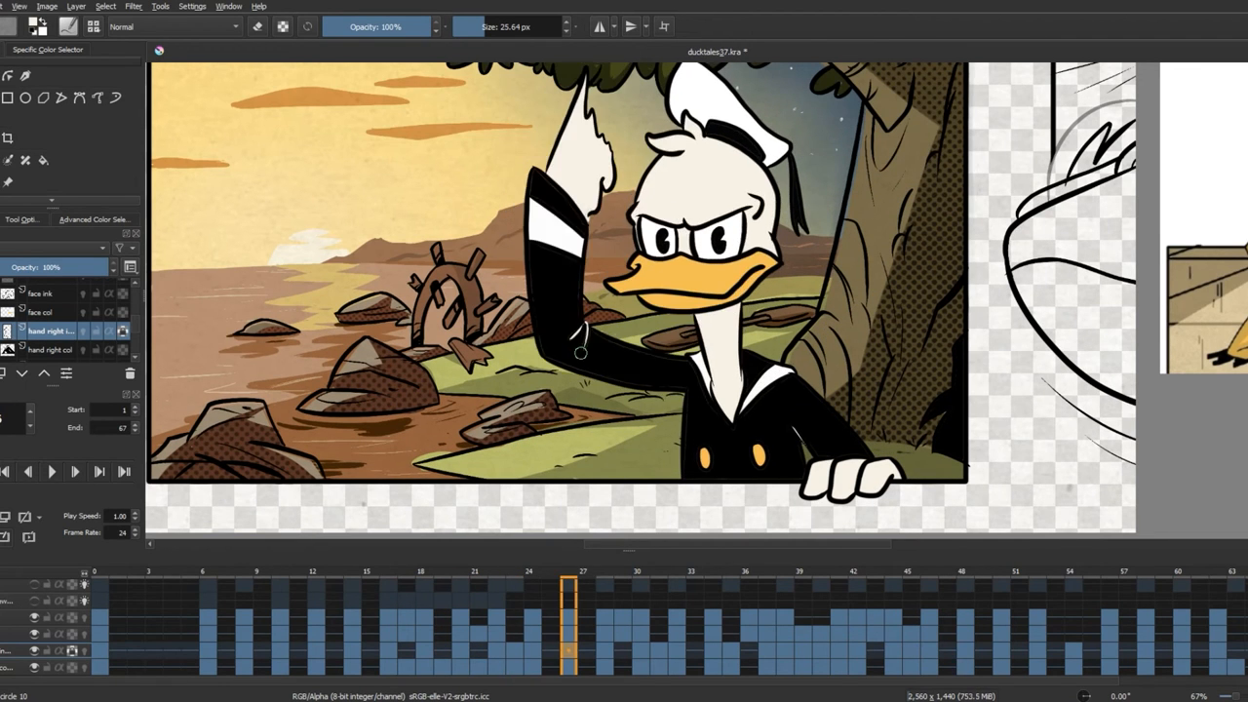
left_click(819, 583)
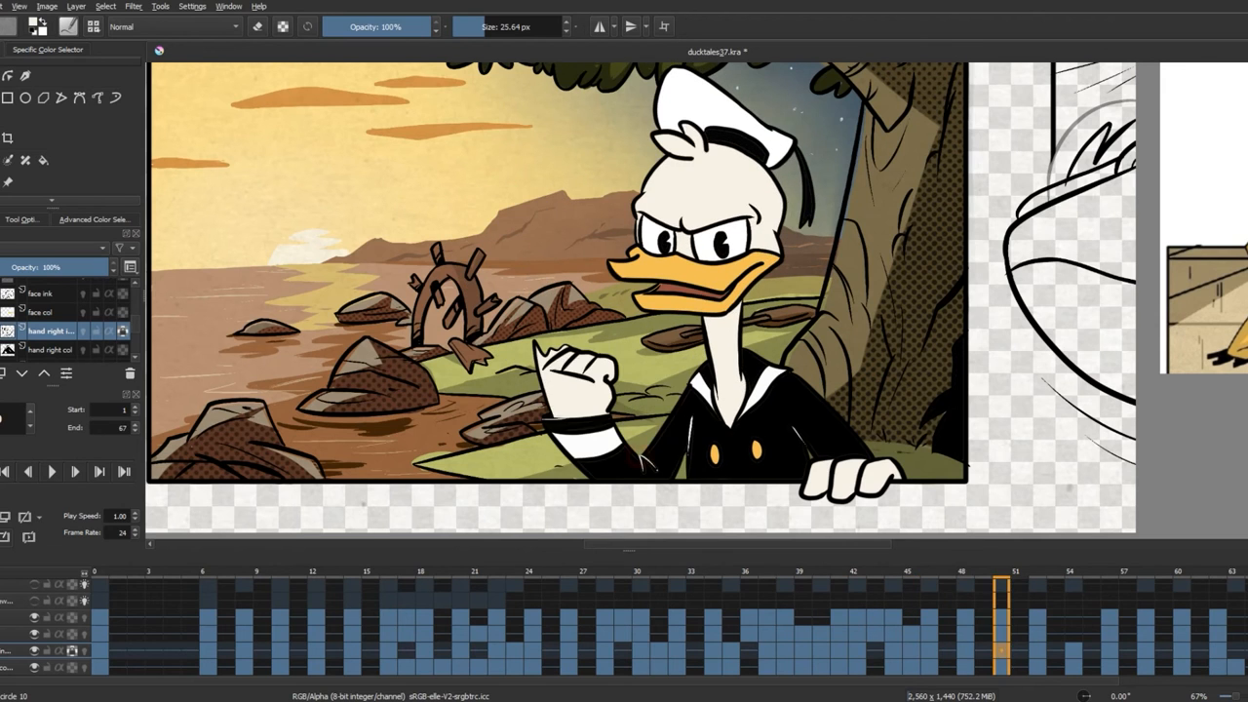
left_click(41, 312)
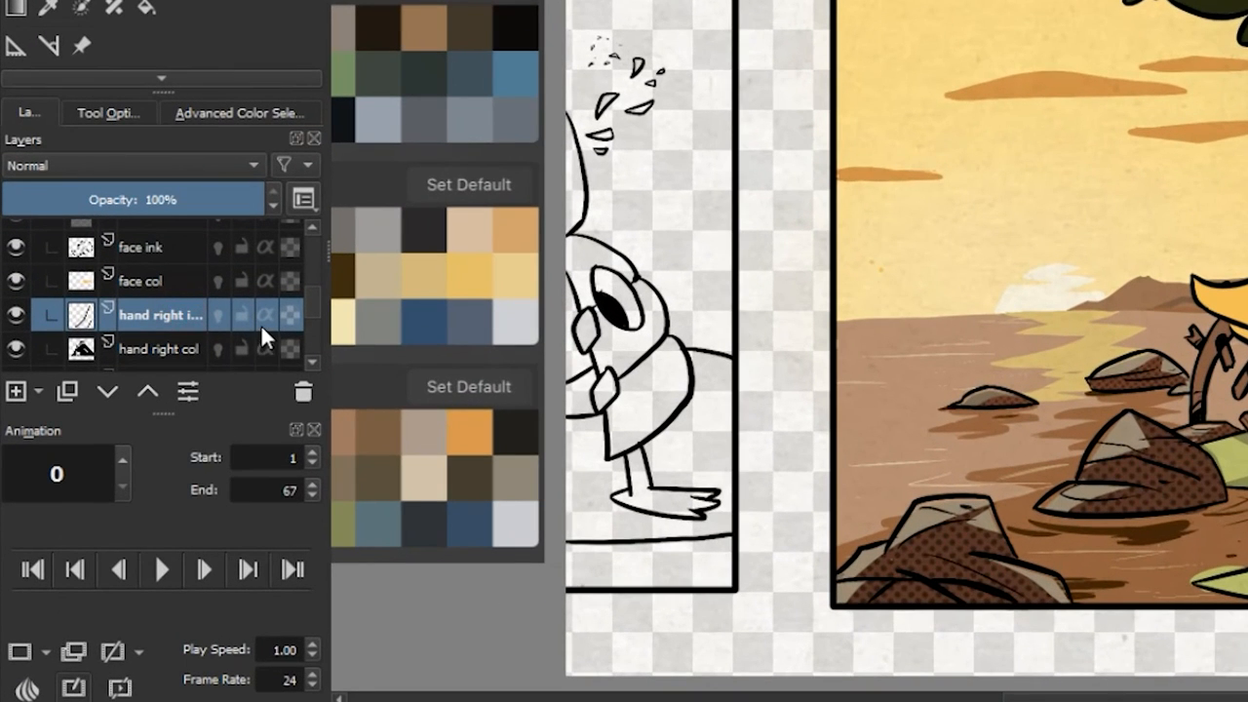
left_click(290, 315)
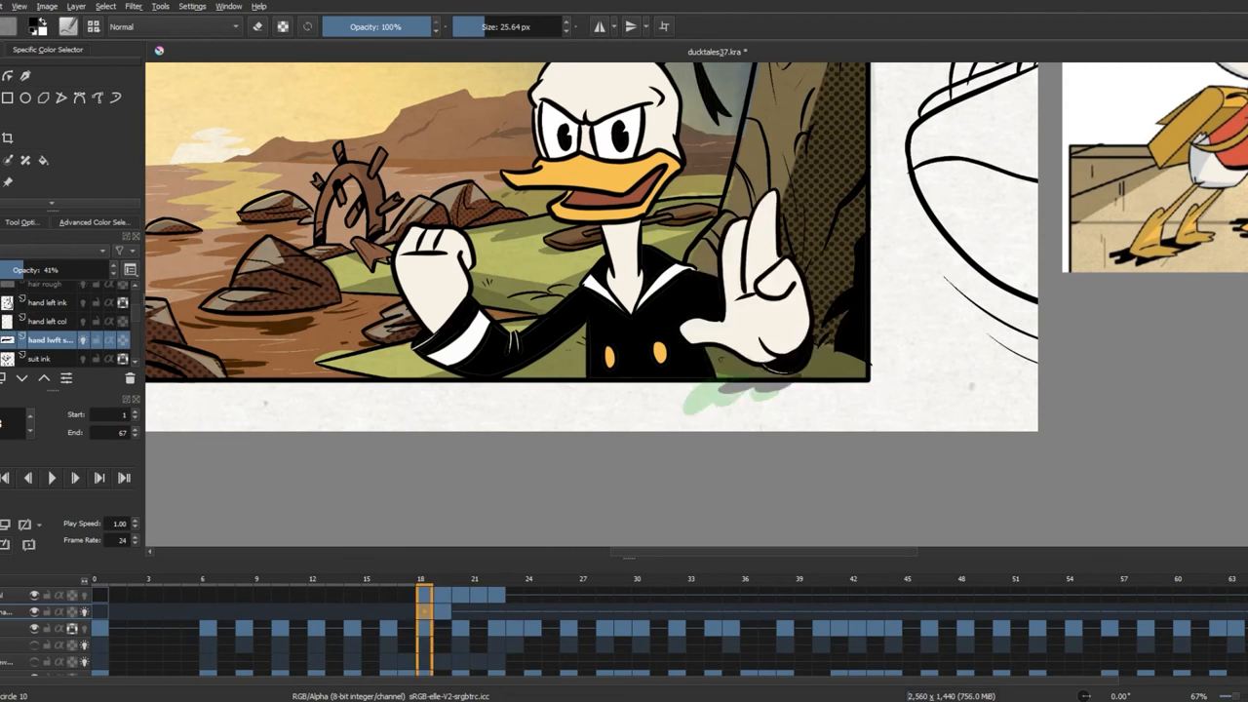
Step: Colour the left hand layers and lower the hand shadow layer's opacity
left_click(475, 592)
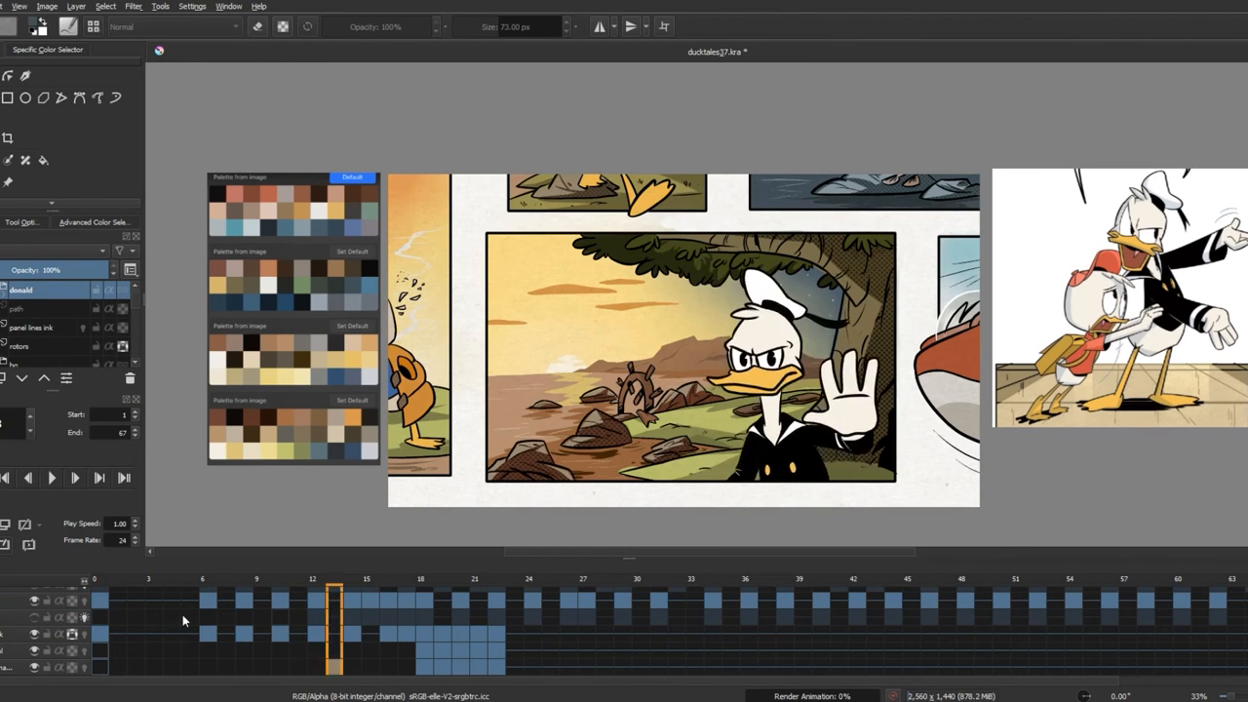
left_click(50, 477)
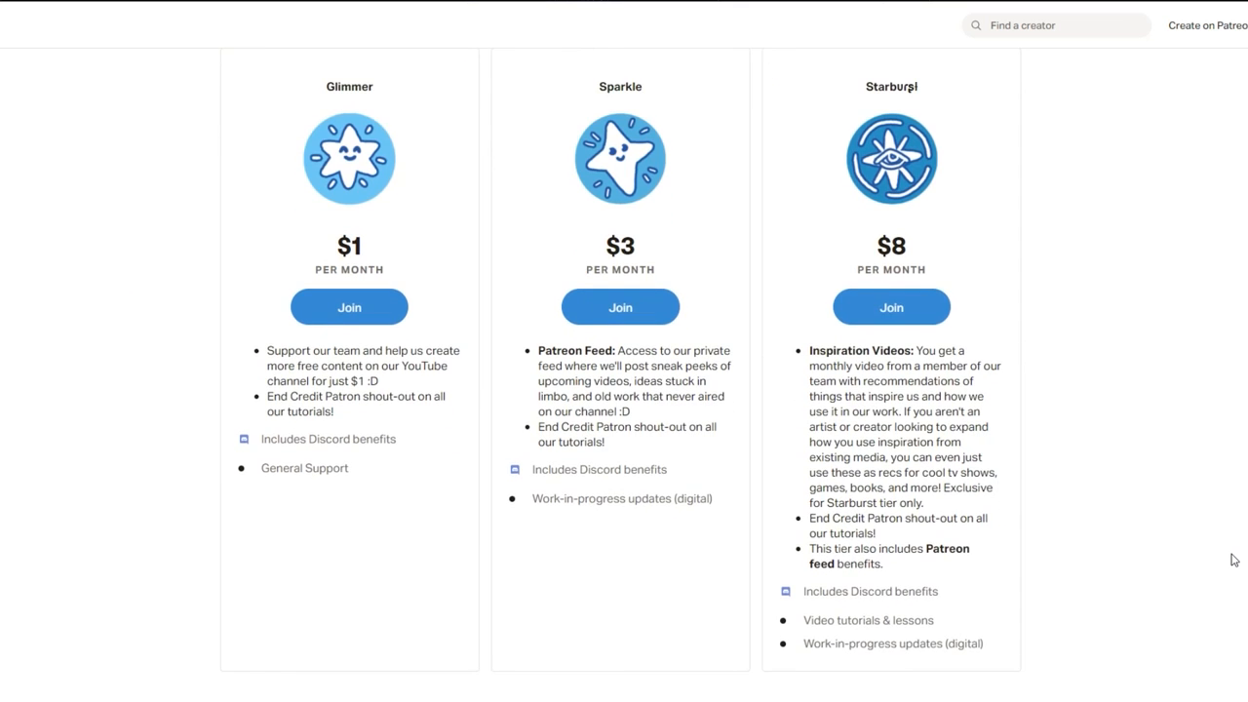
Step: Scroll past the Glimmer, Sparkle and Starburst tiers to the About Team Miracles section
scroll("down", 3)
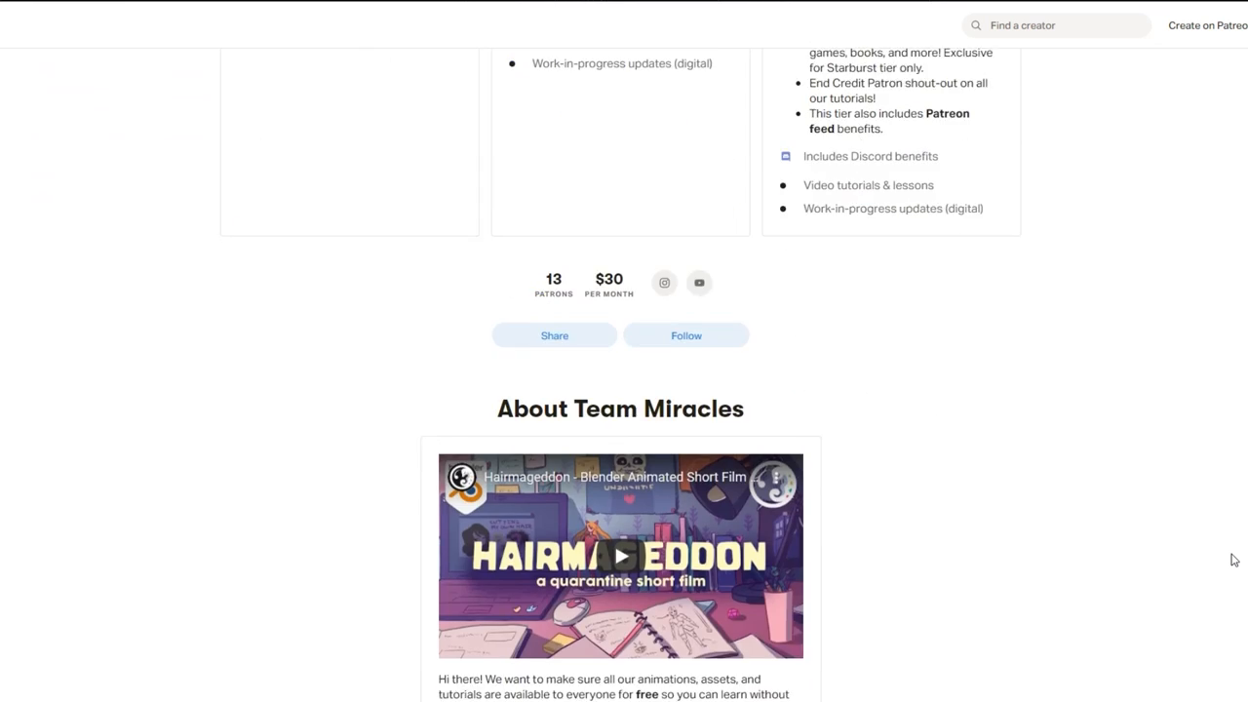